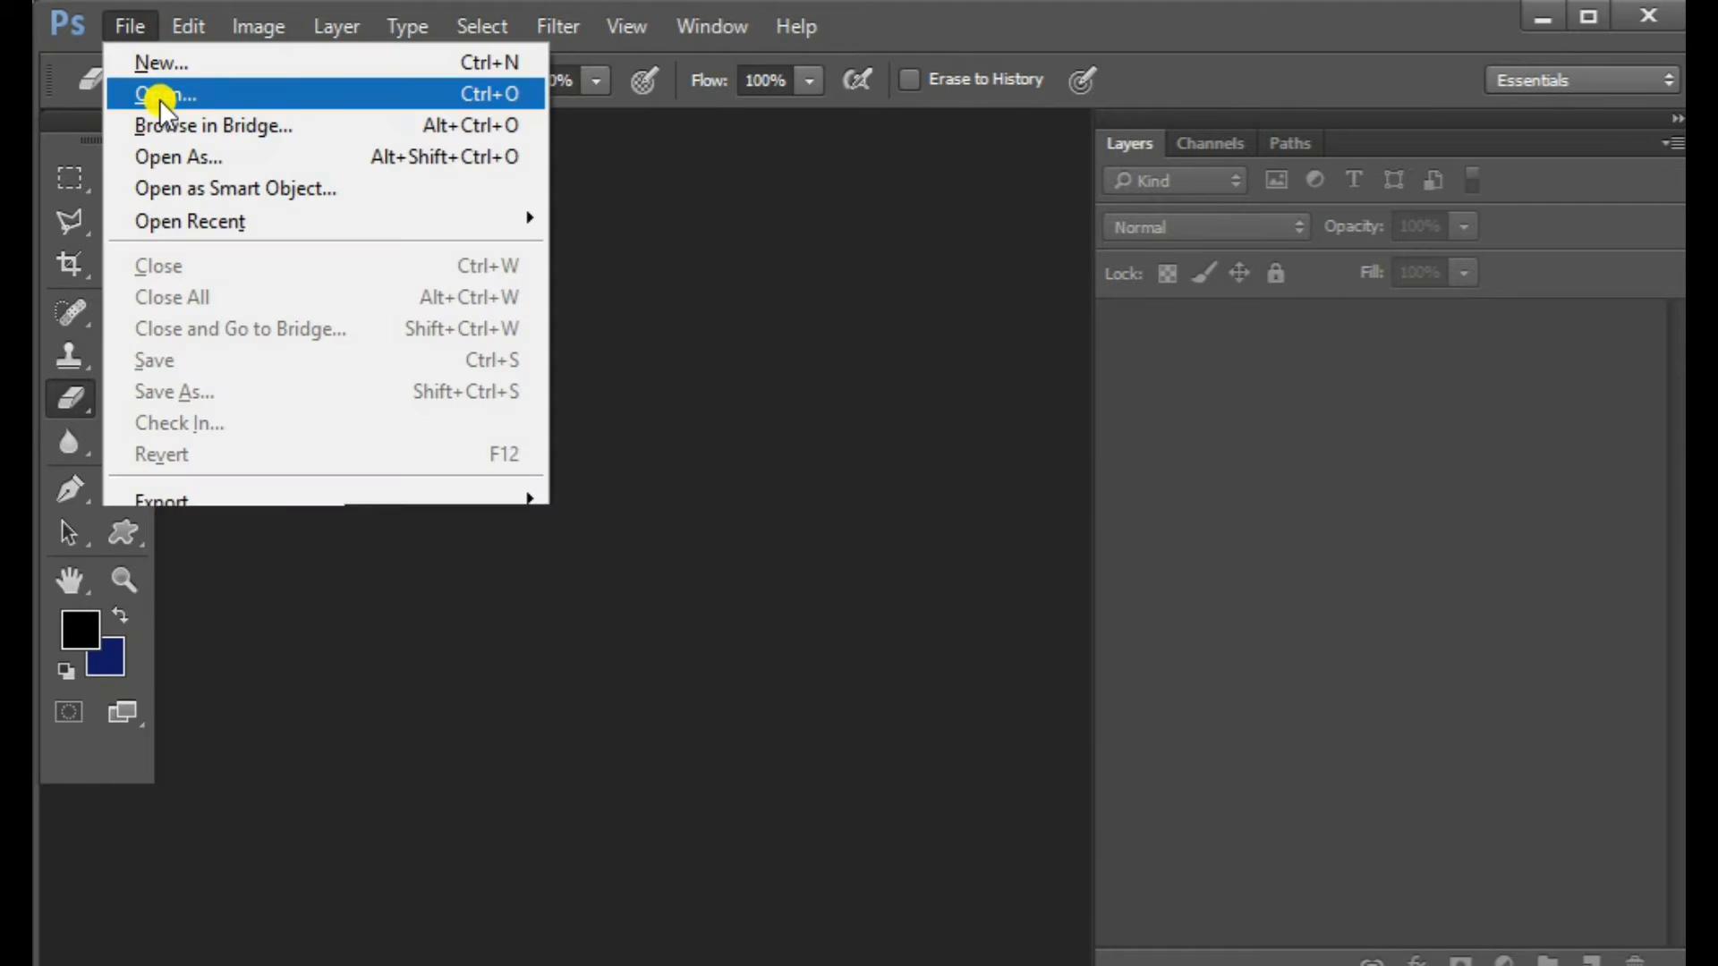
- Open the mountain road photo, then the ocean waves photo, as separate documents
click(162, 93)
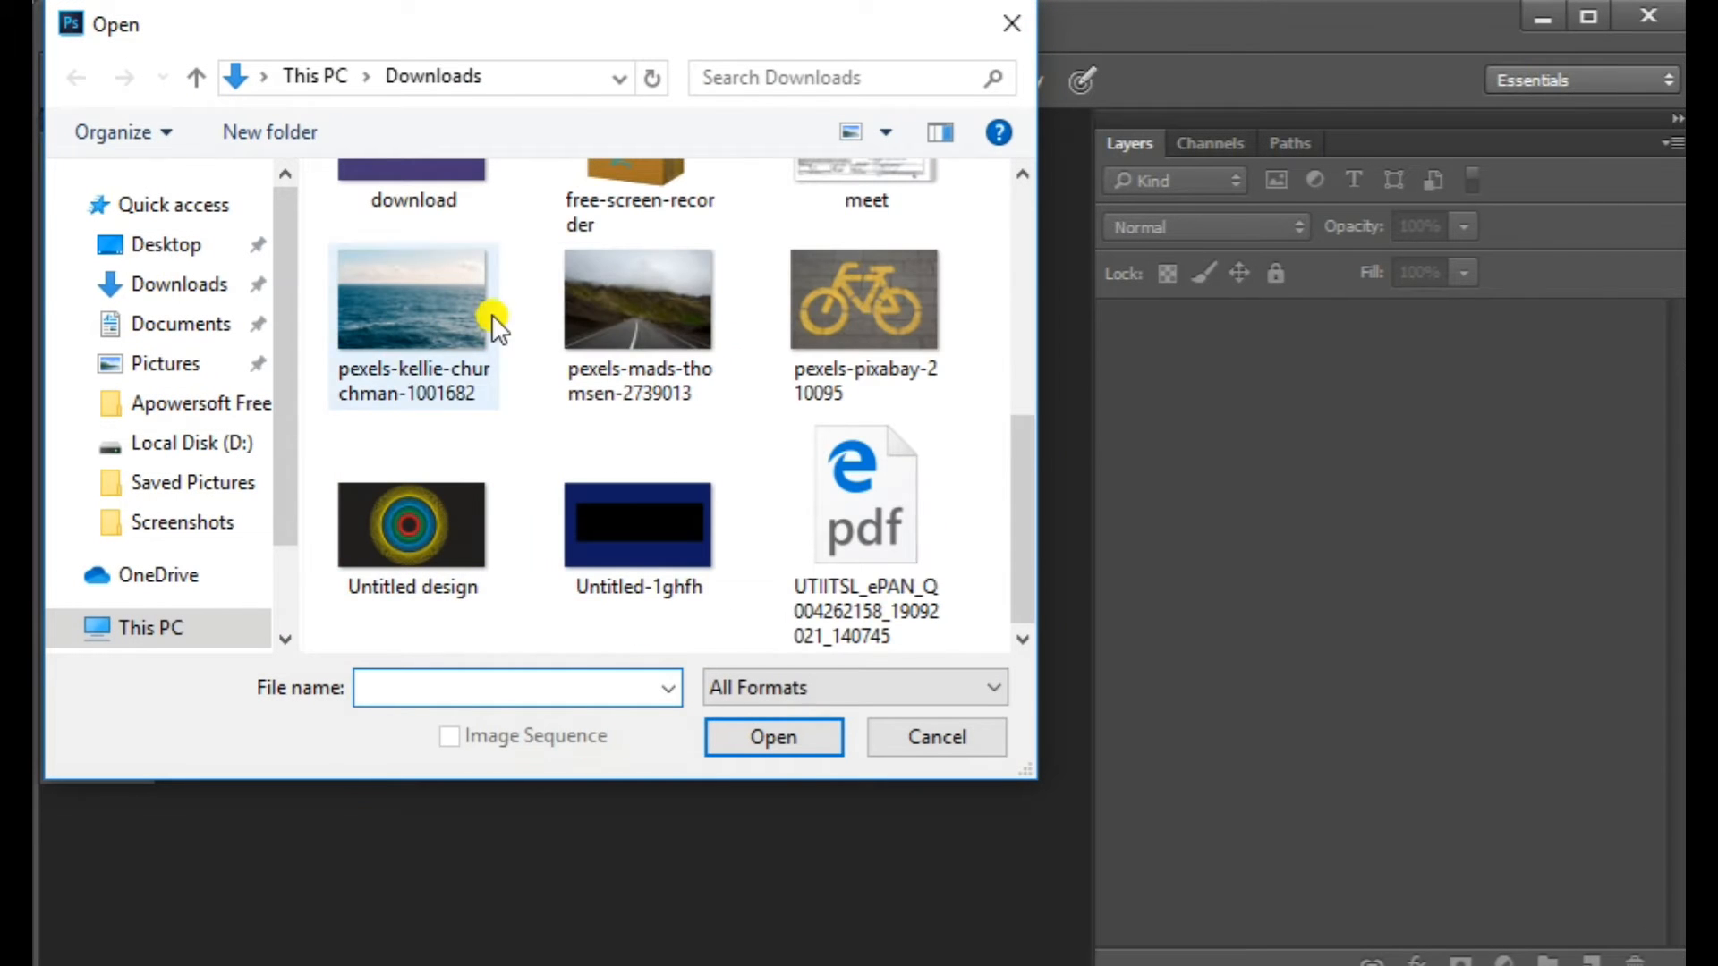
double_click(638, 298)
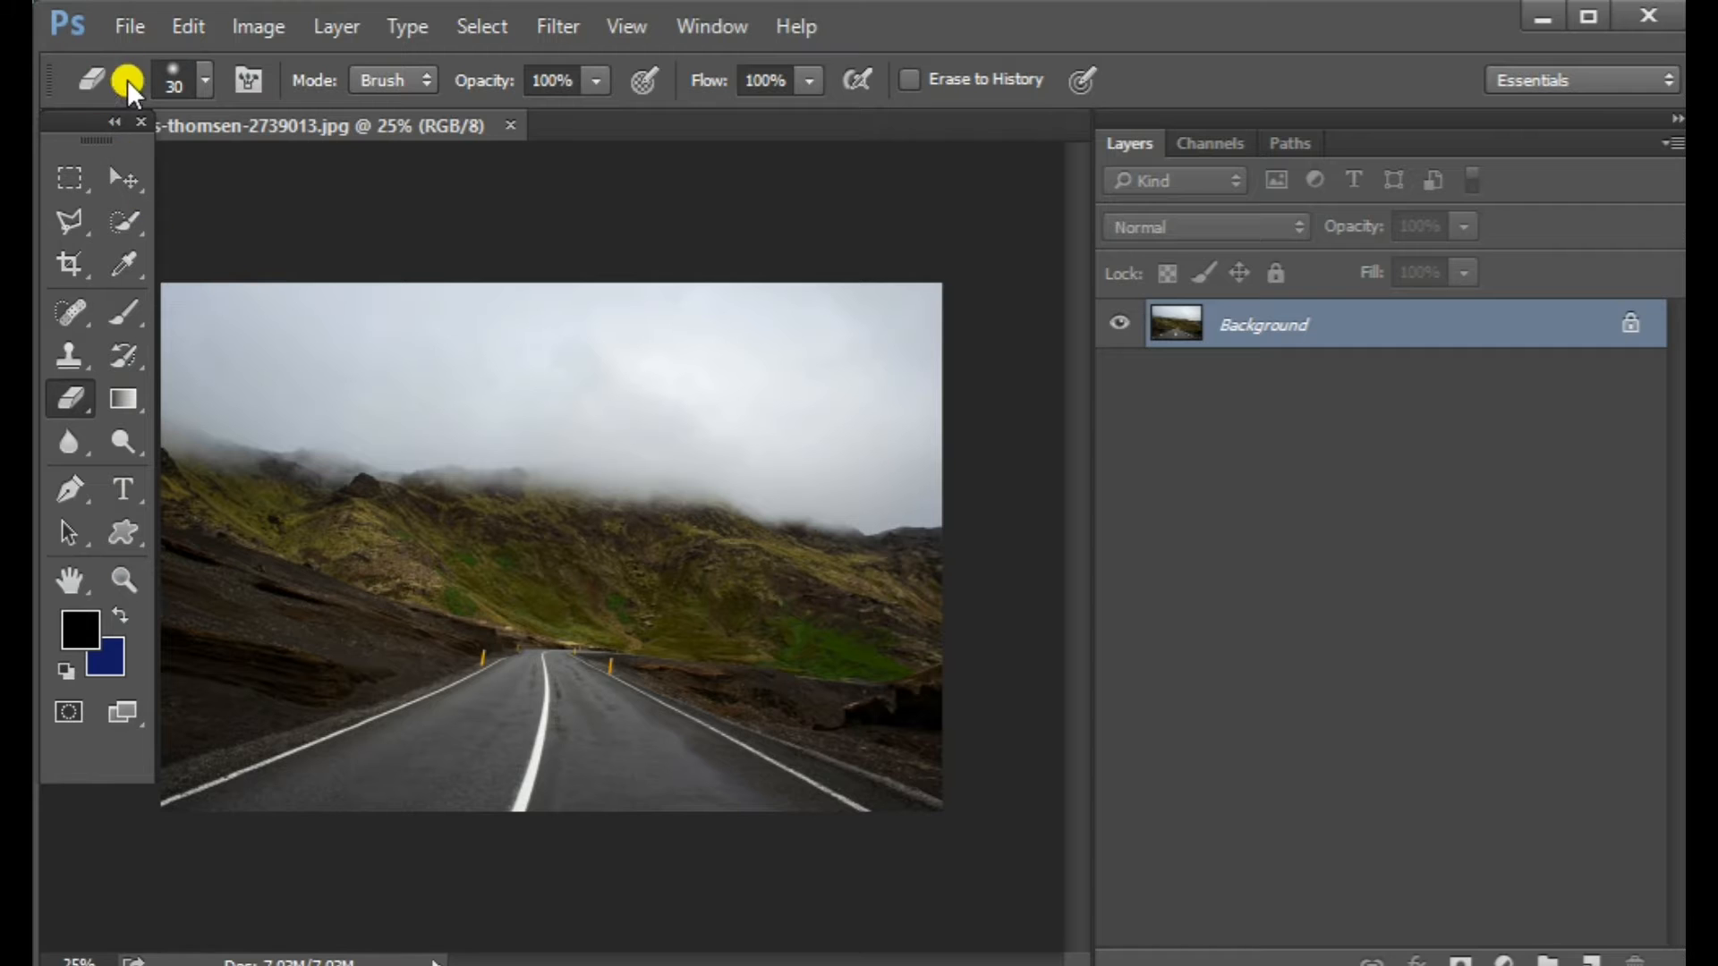
click(128, 25)
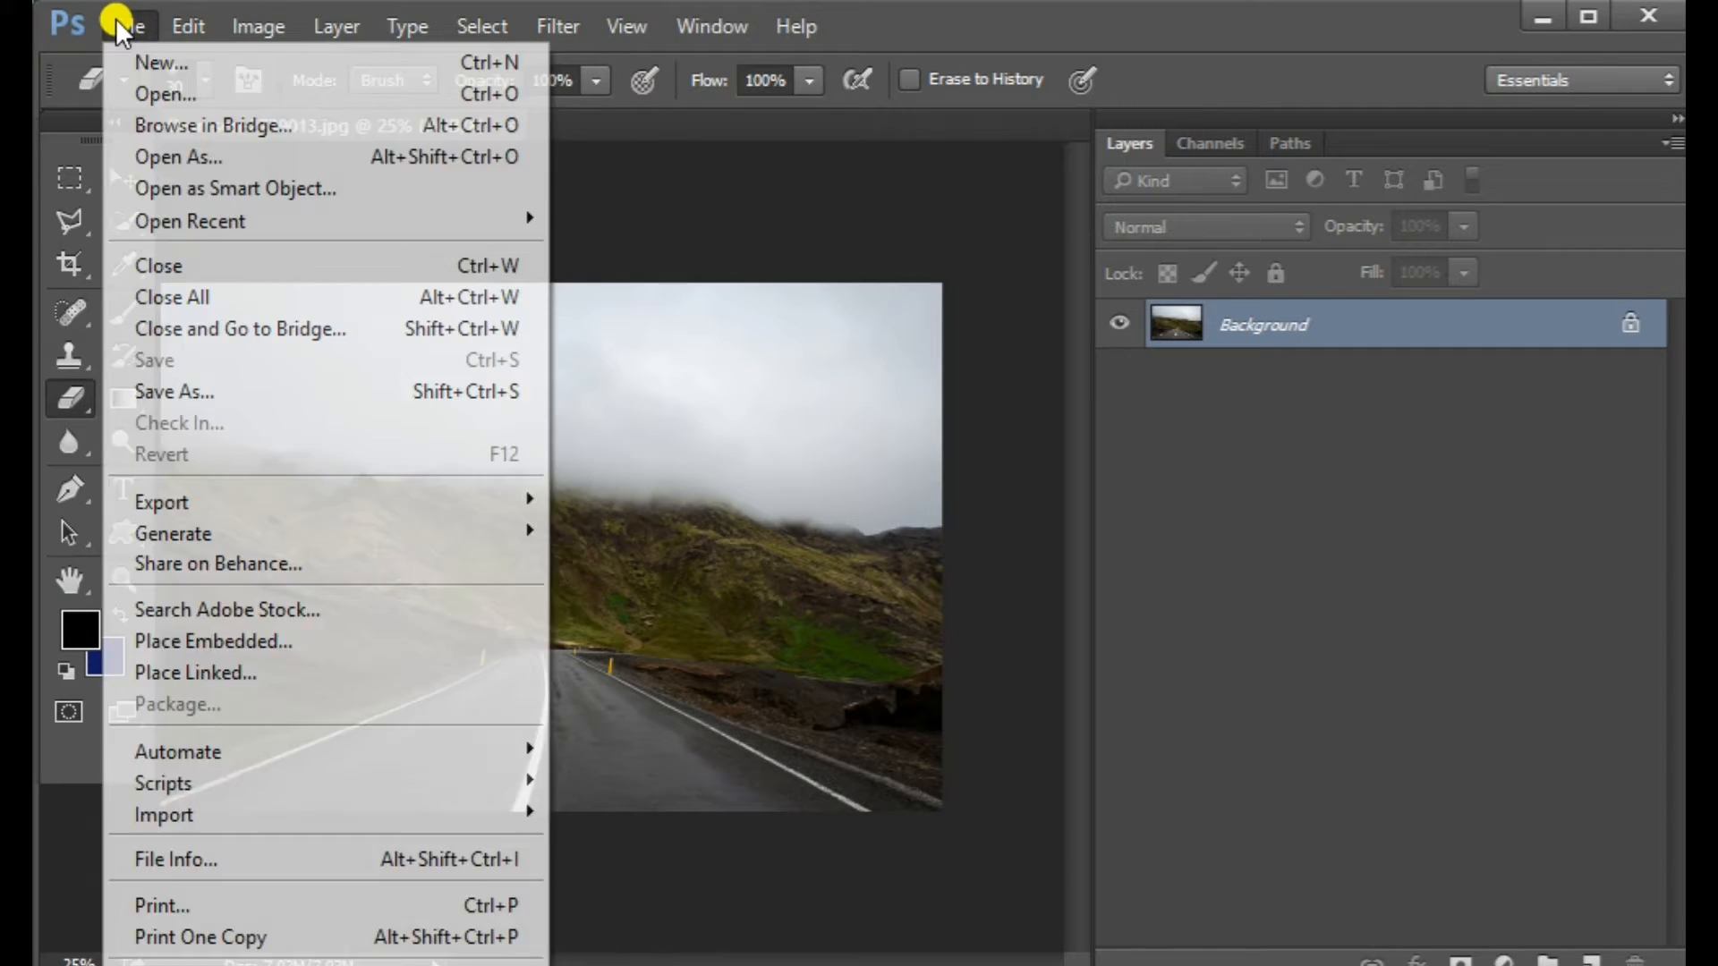
click(166, 93)
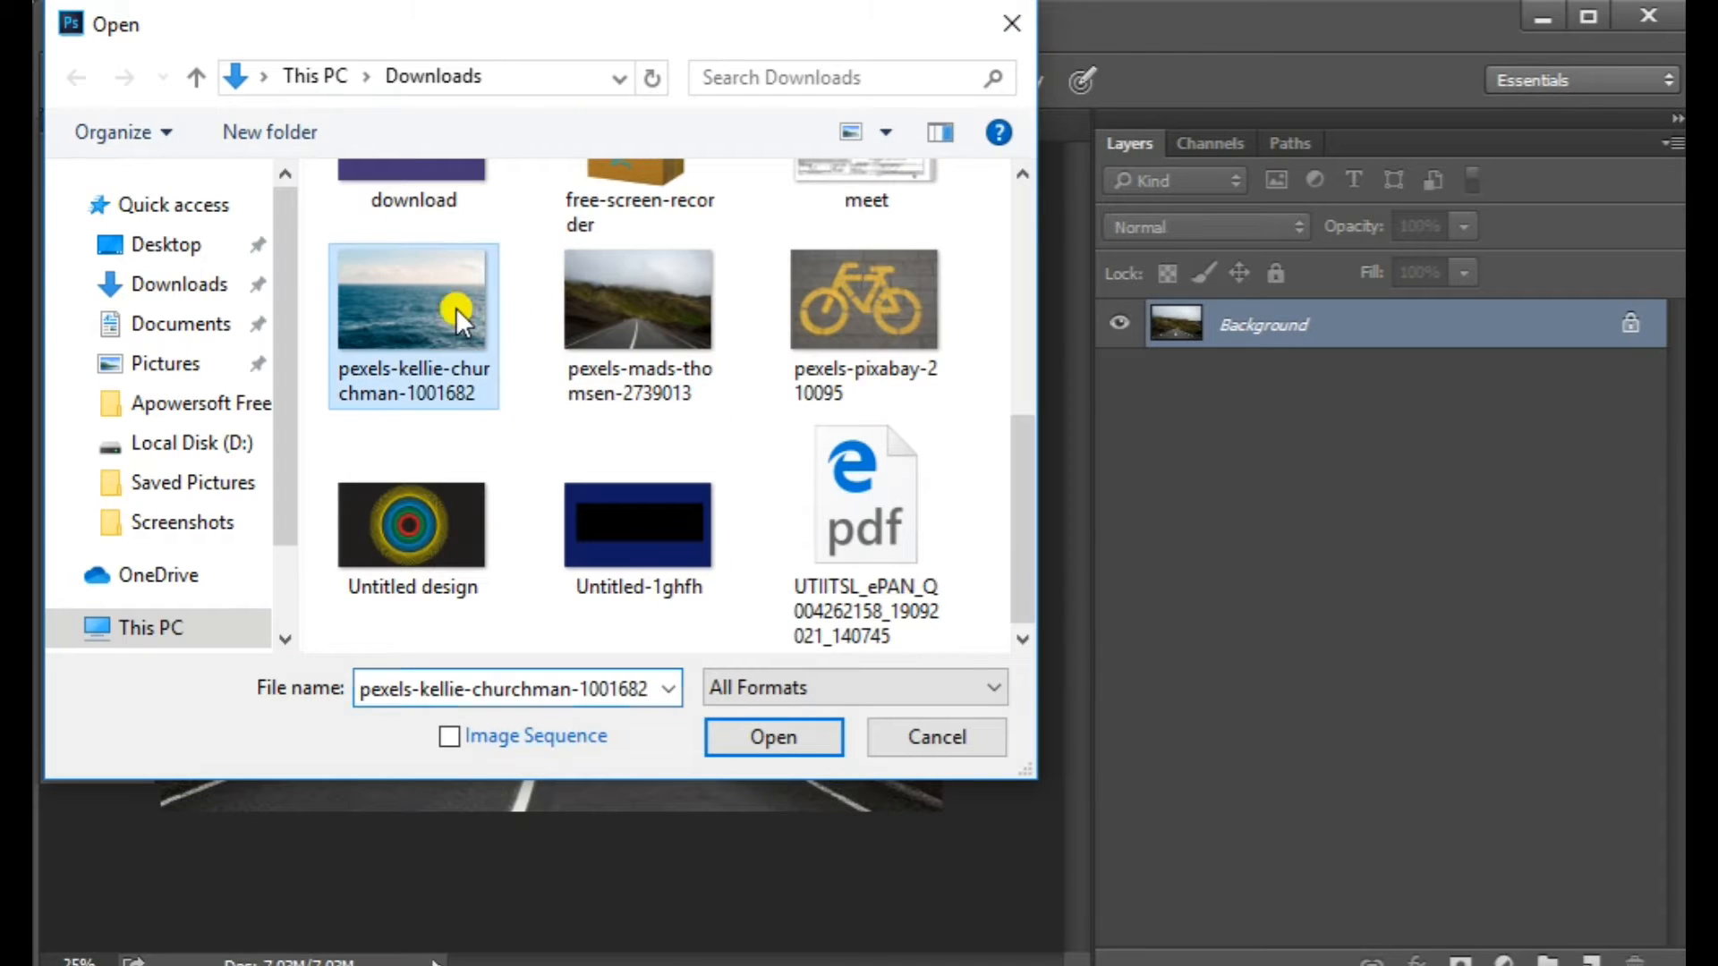
click(772, 737)
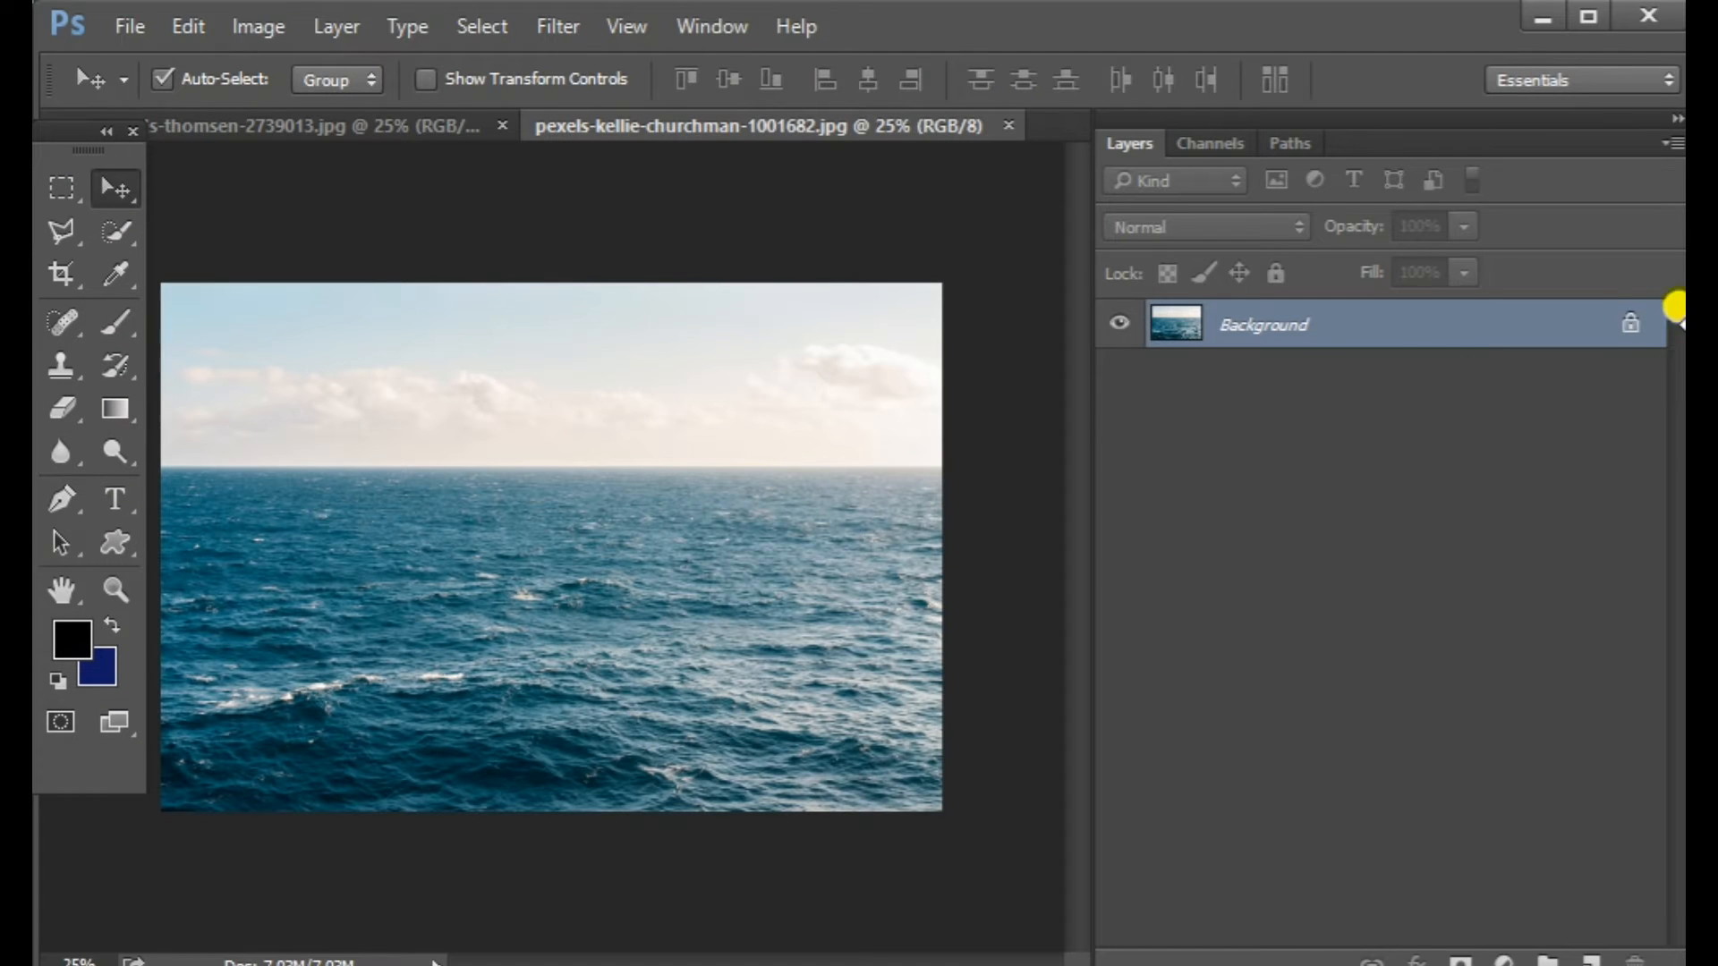
- Move the ocean image into the road photo and set Layer 1 opacity to about 40%
click(317, 126)
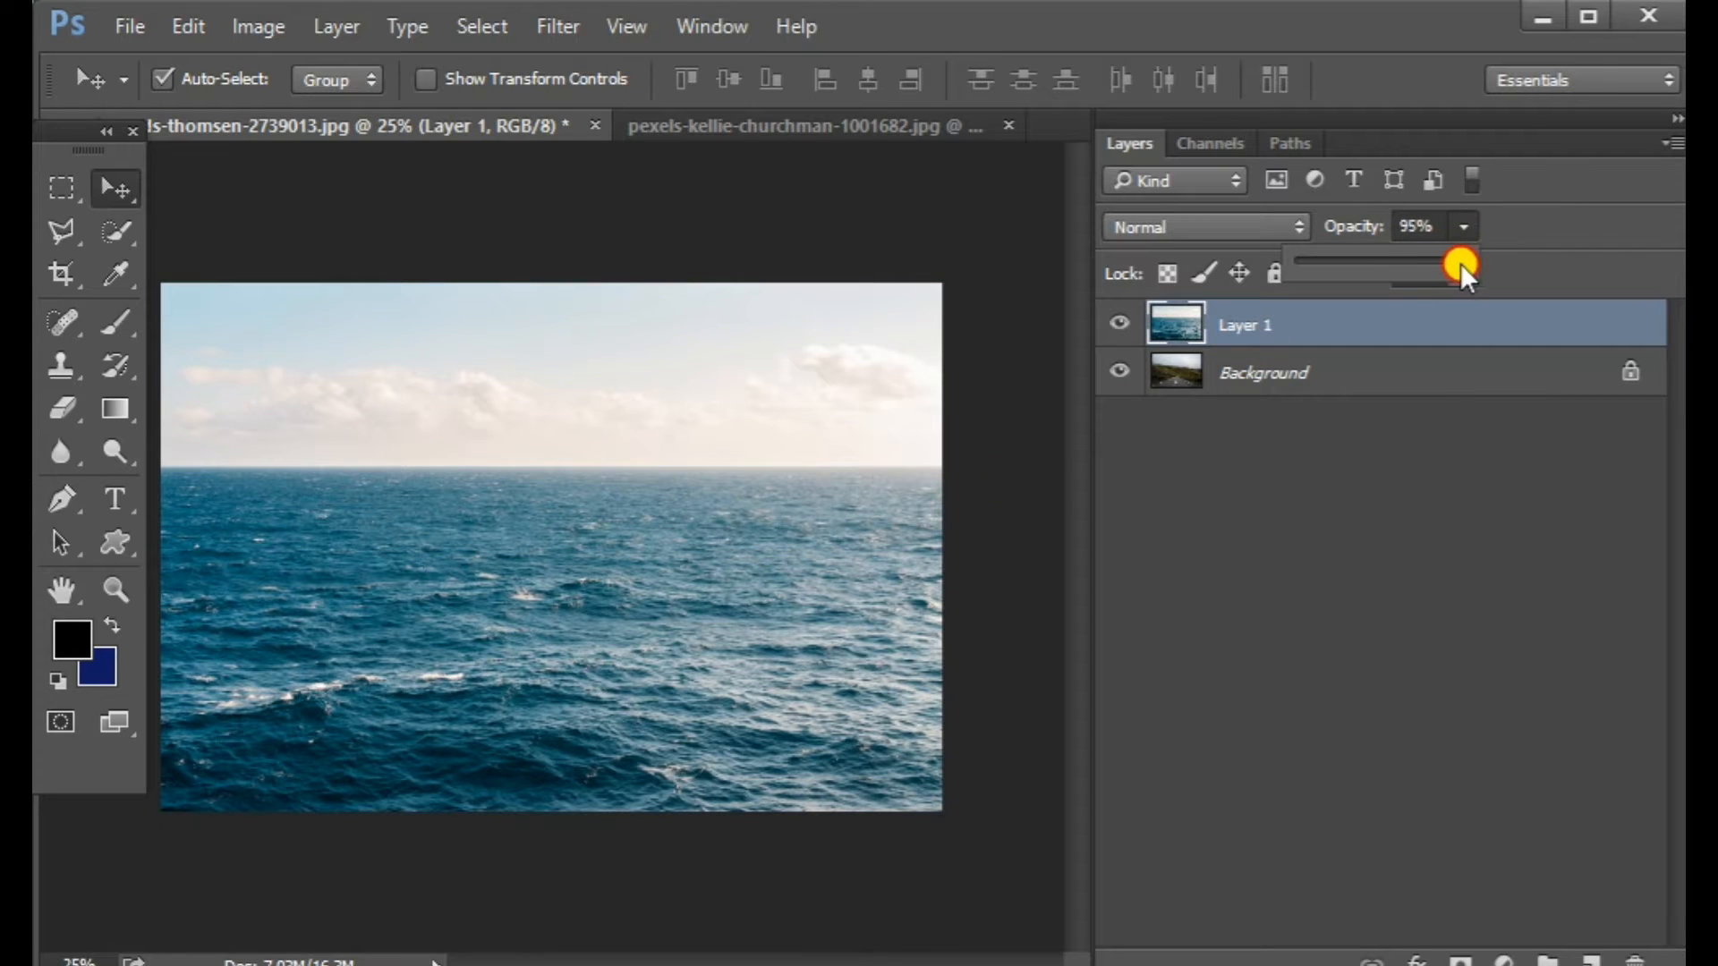
drag(1460, 263, 1334, 274)
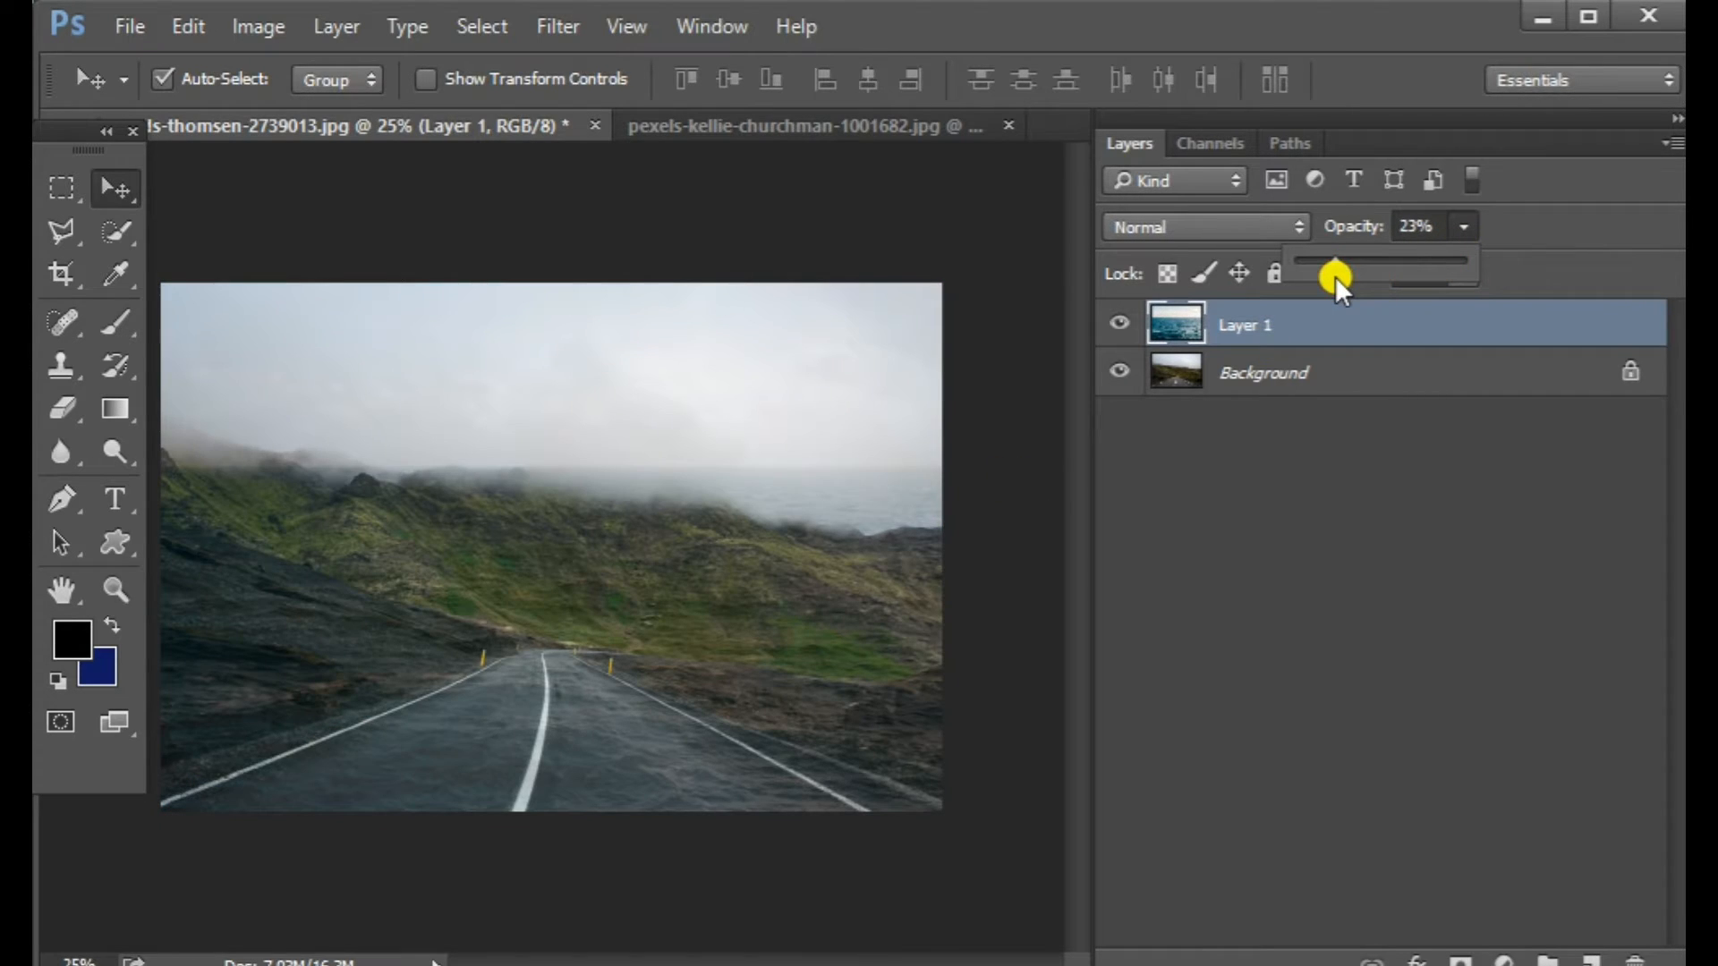
drag(1336, 273, 1363, 263)
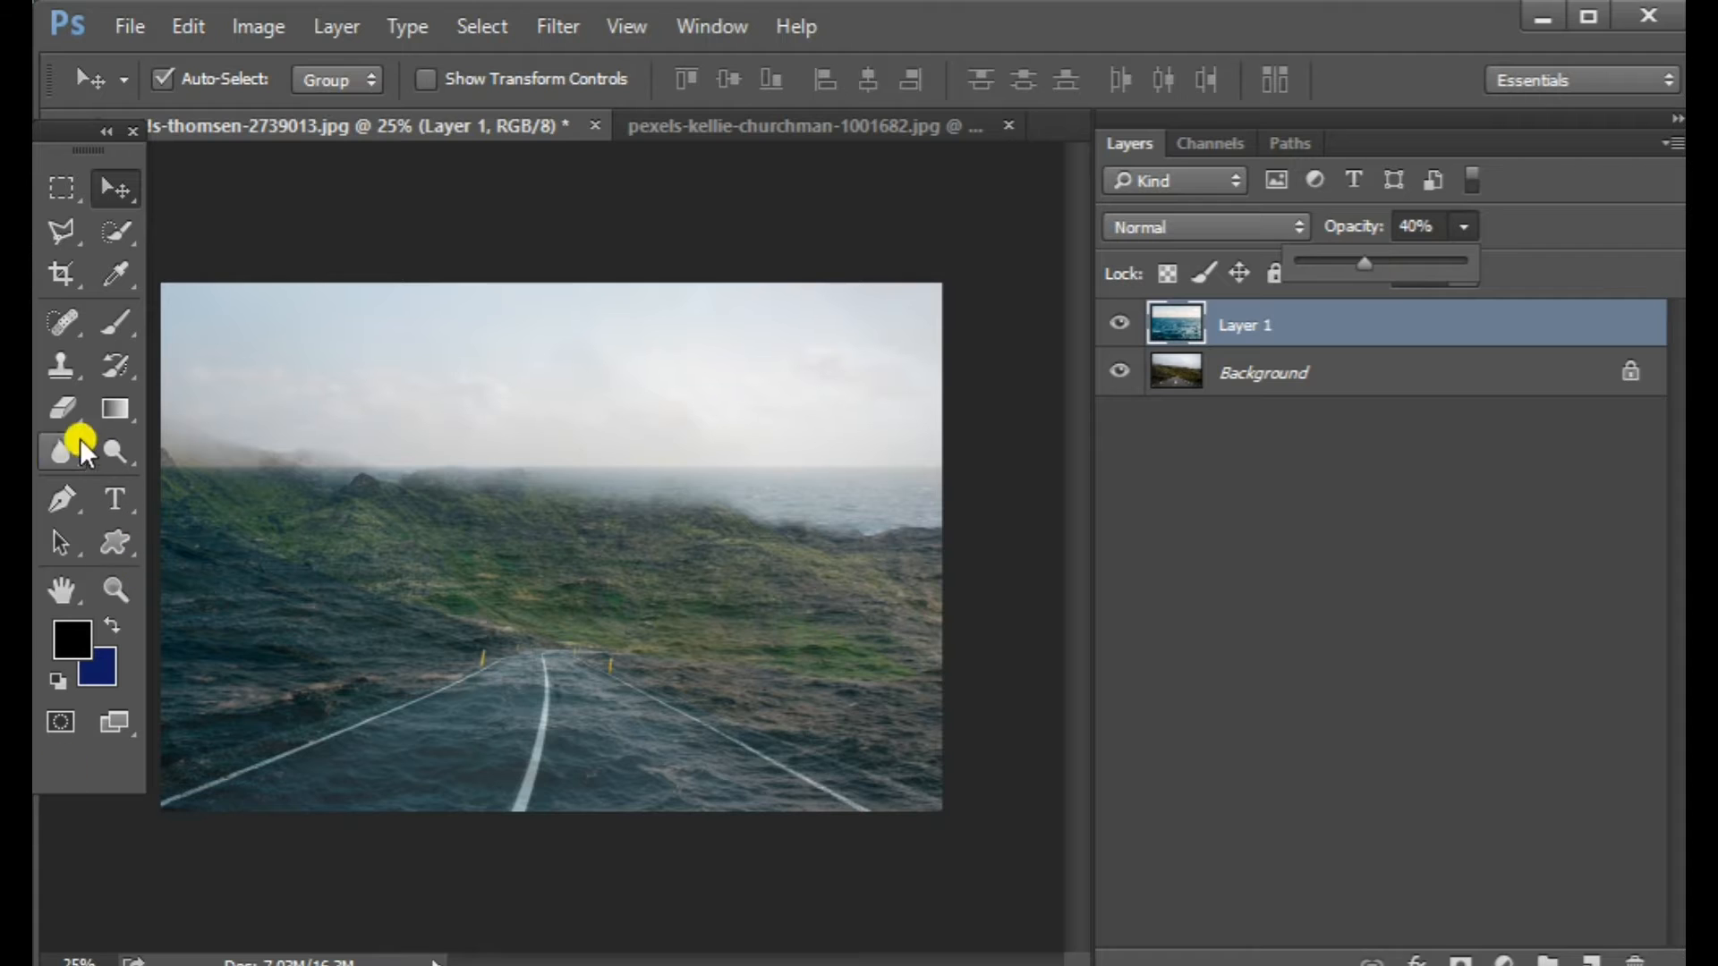
click(62, 409)
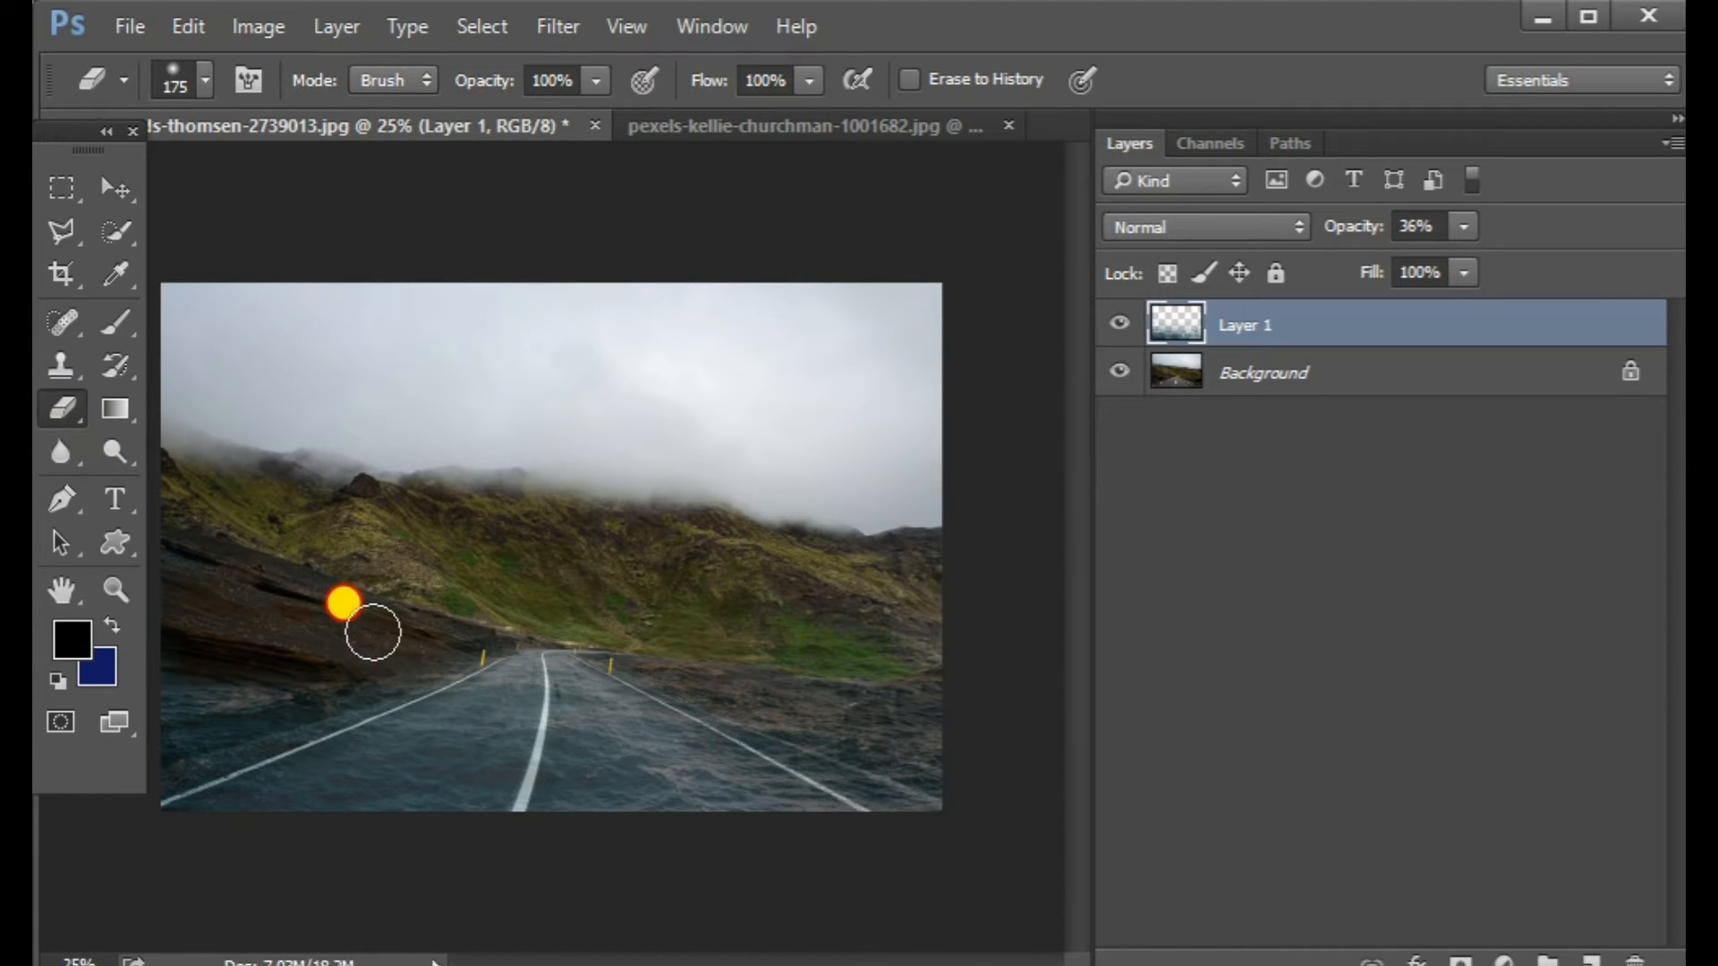
- Erase water from the left hillside, both roadsides, right verge and distant ground
drag(371, 633, 283, 692)
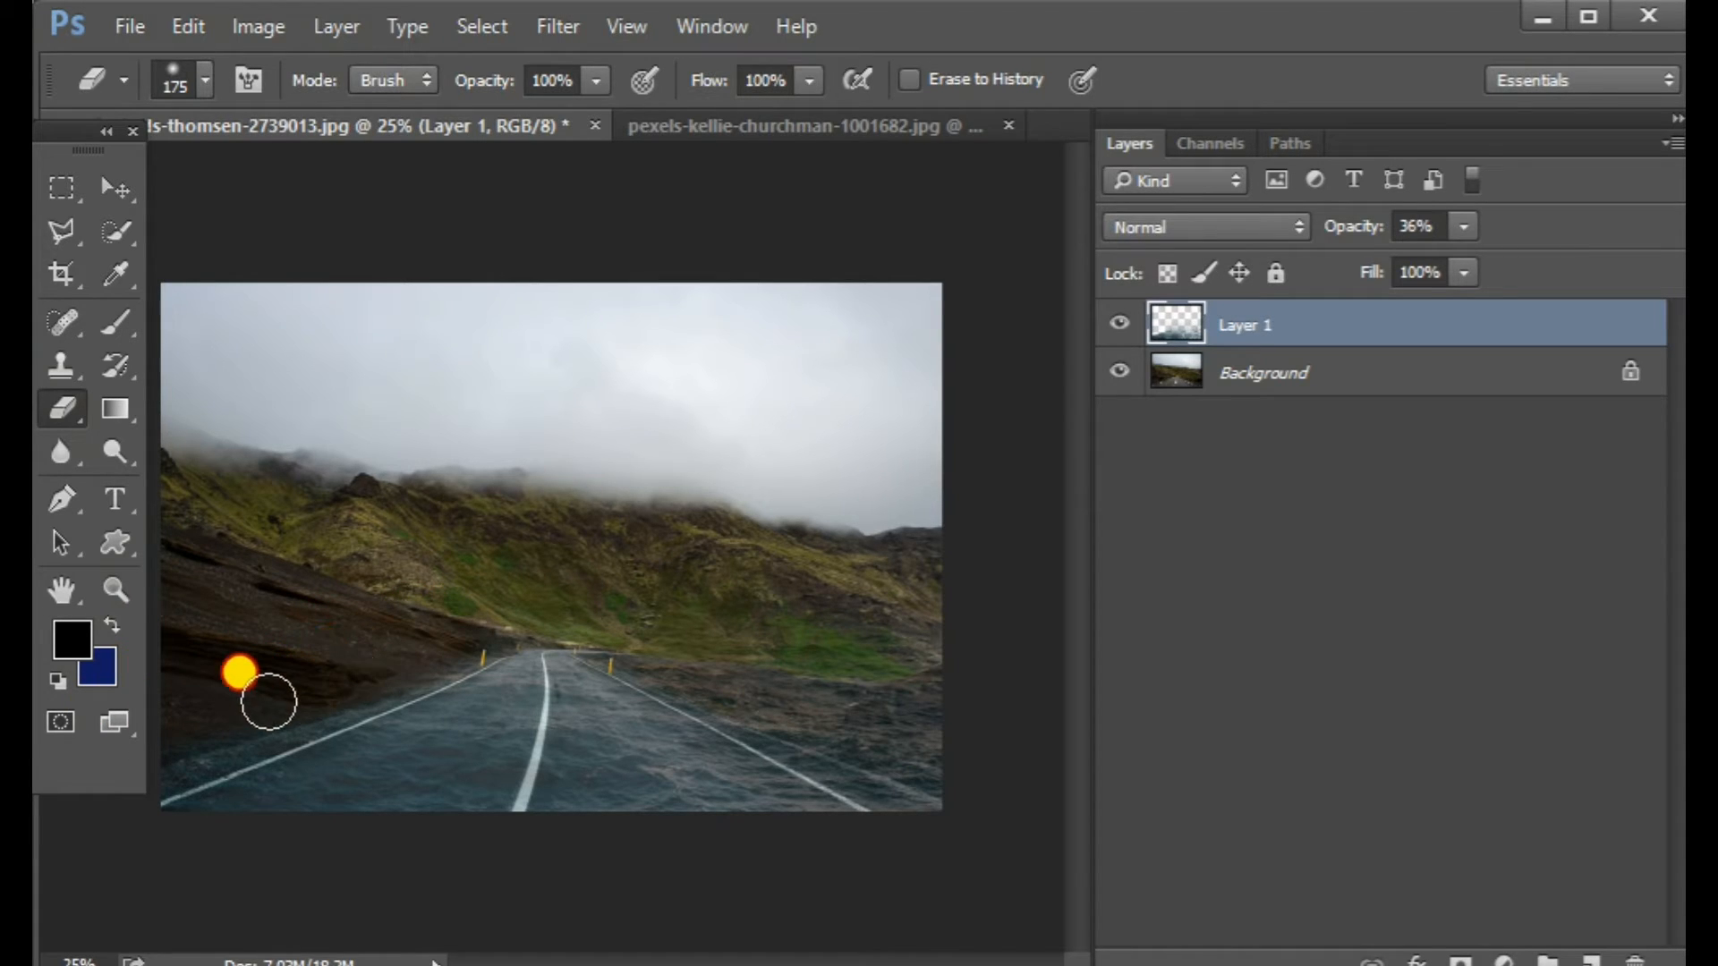
drag(267, 703, 902, 719)
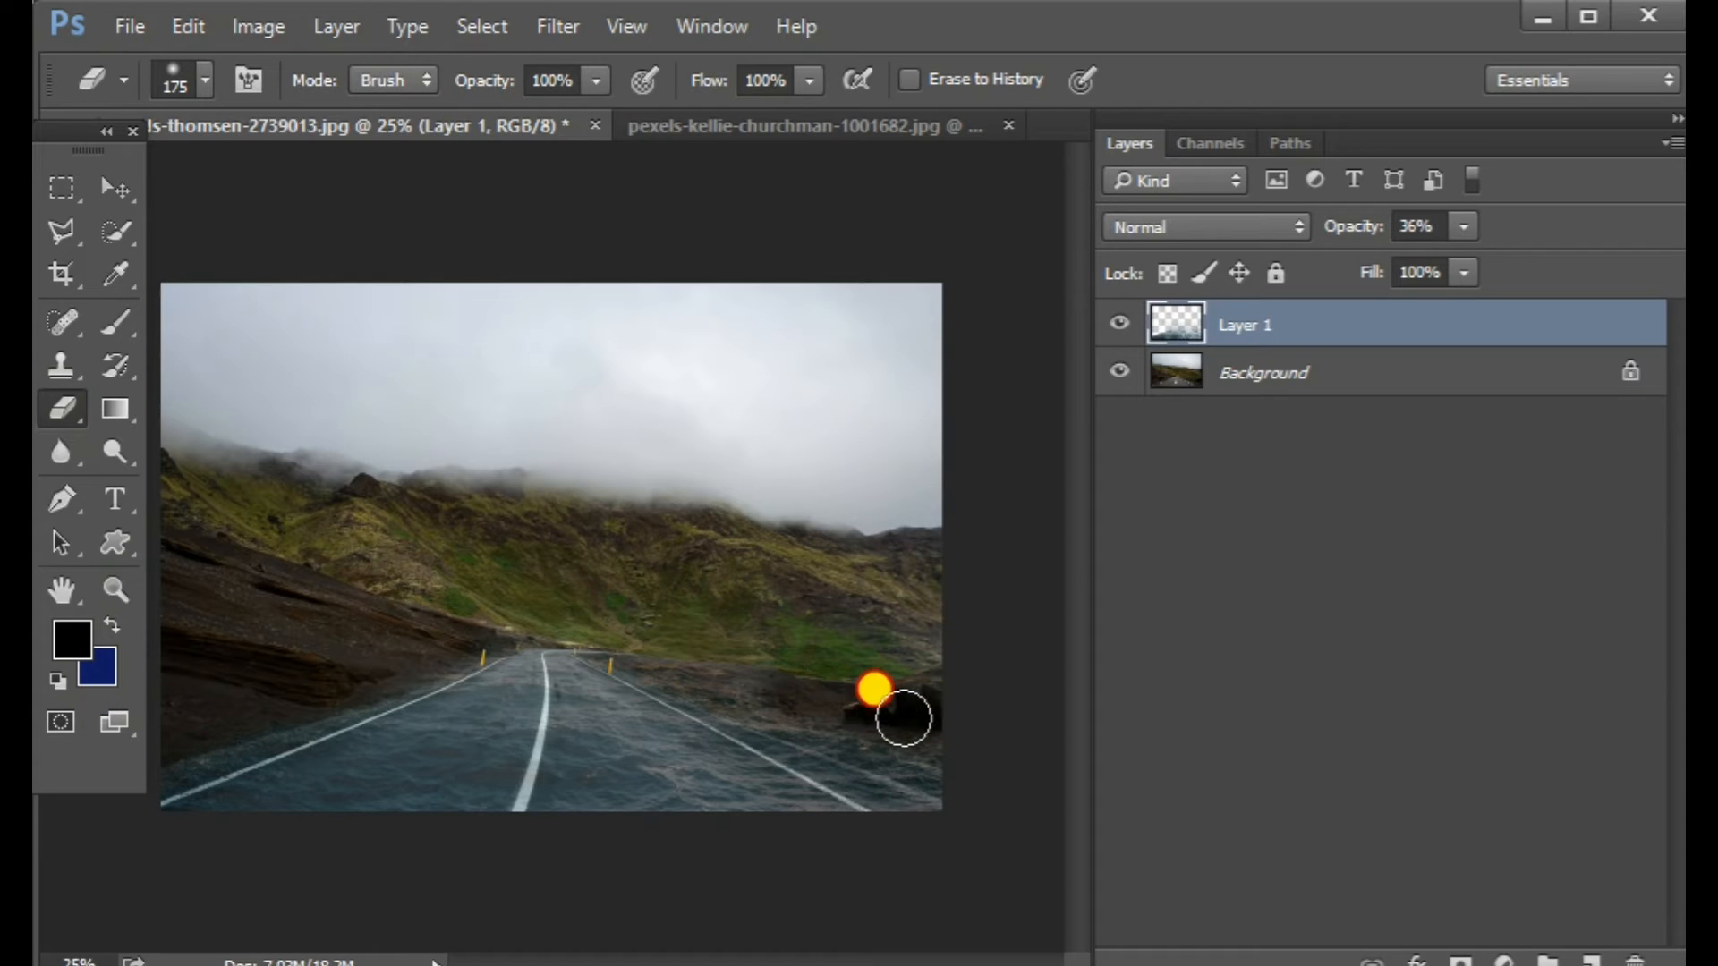
drag(903, 719, 830, 728)
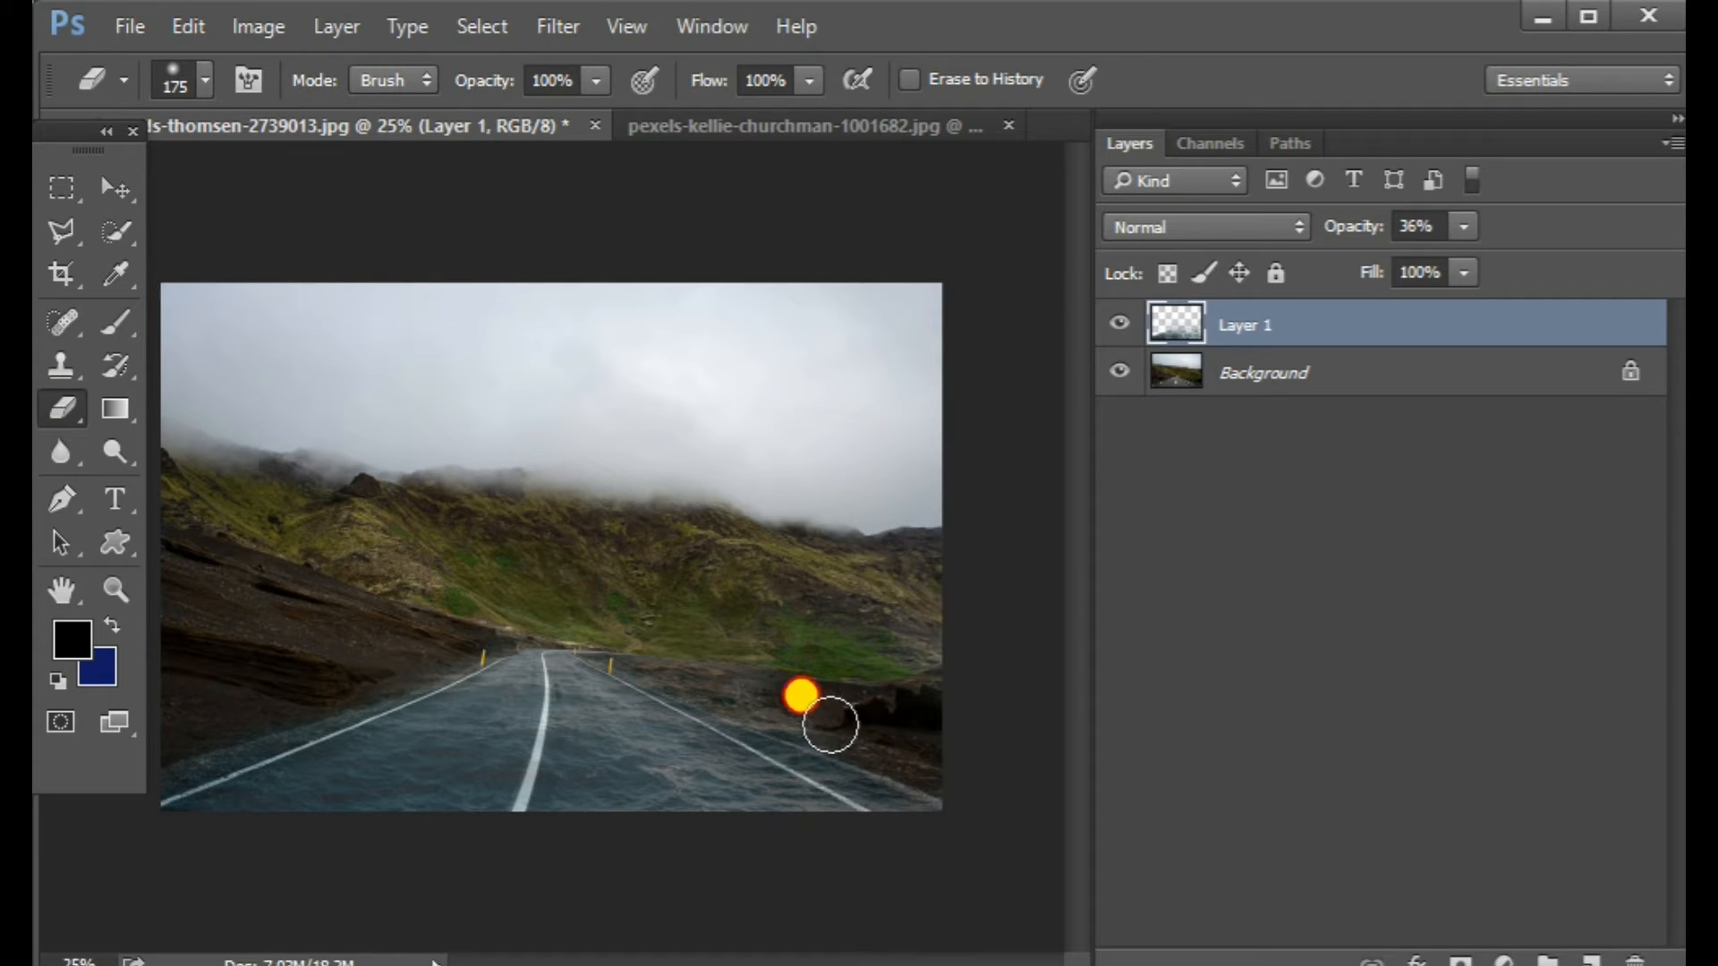
drag(829, 725, 668, 658)
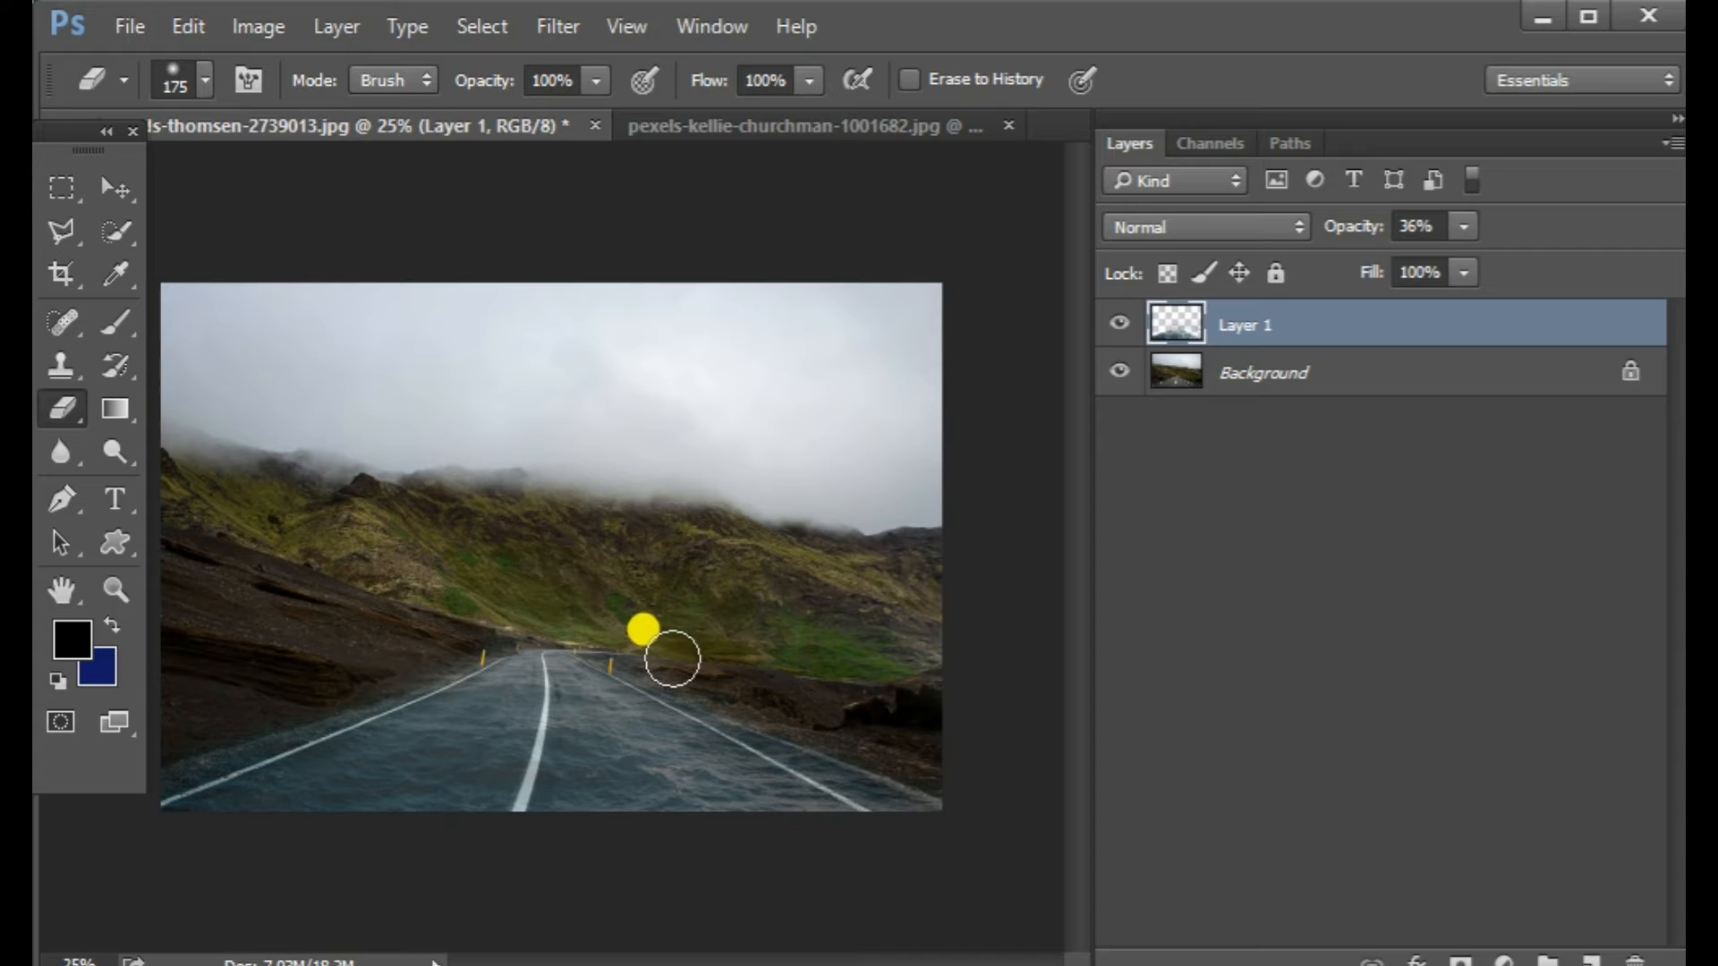
drag(668, 657, 810, 646)
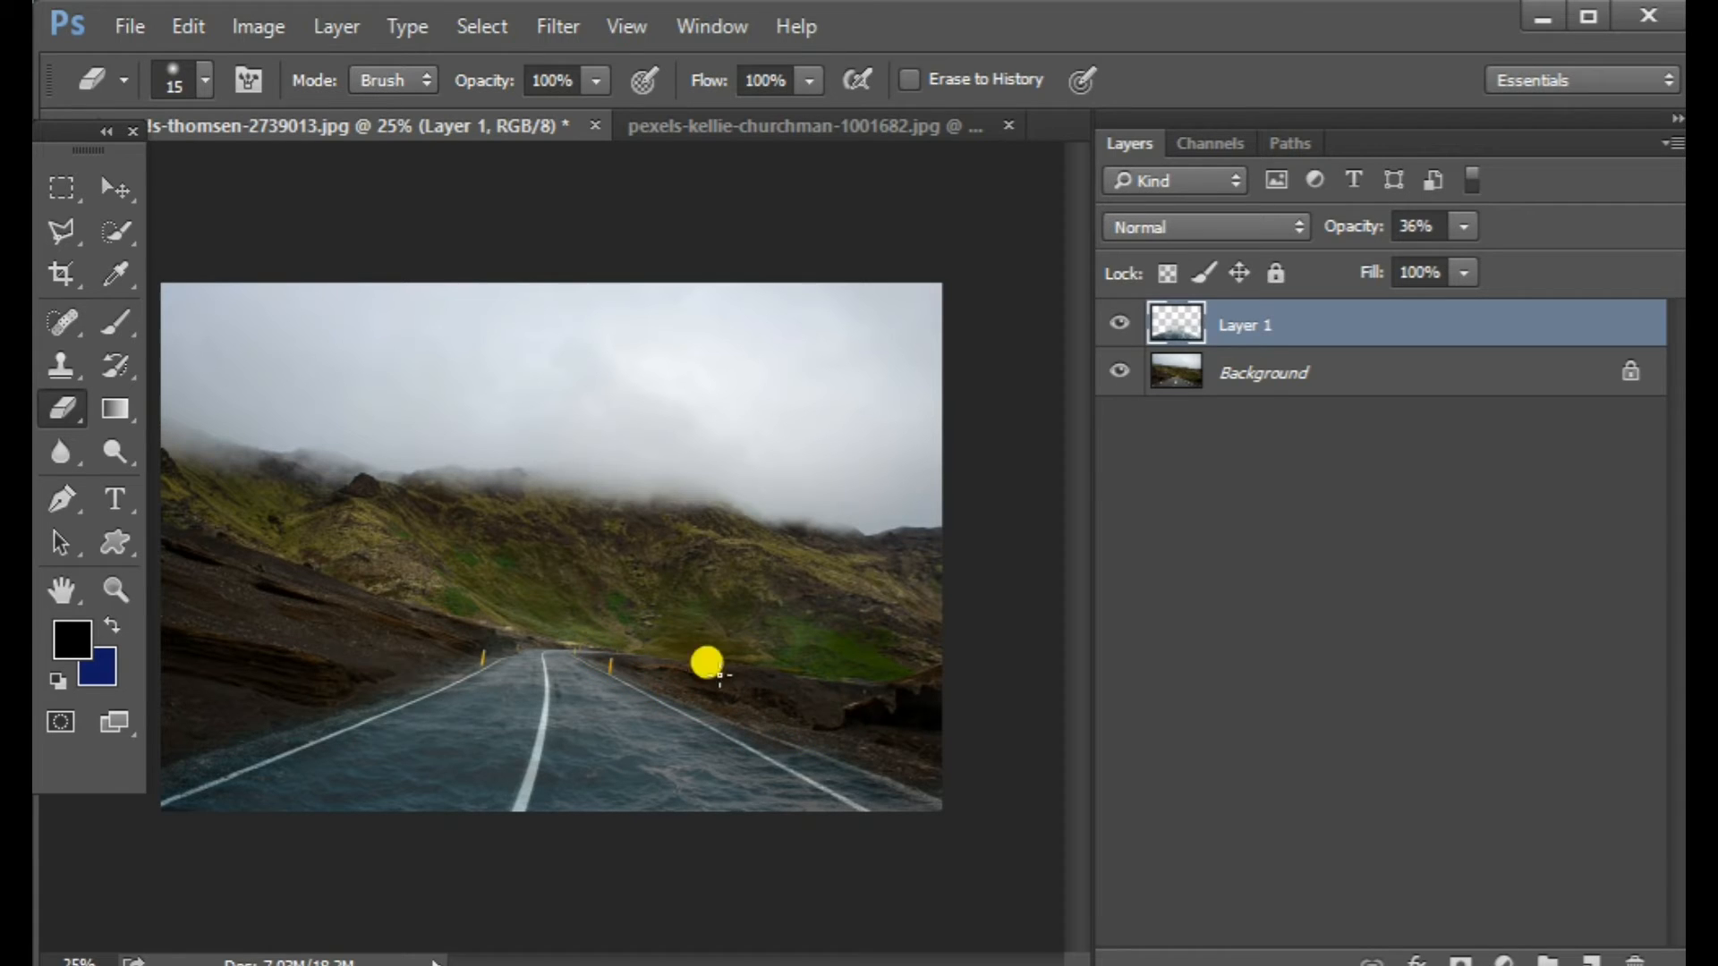
drag(1435, 260, 1497, 261)
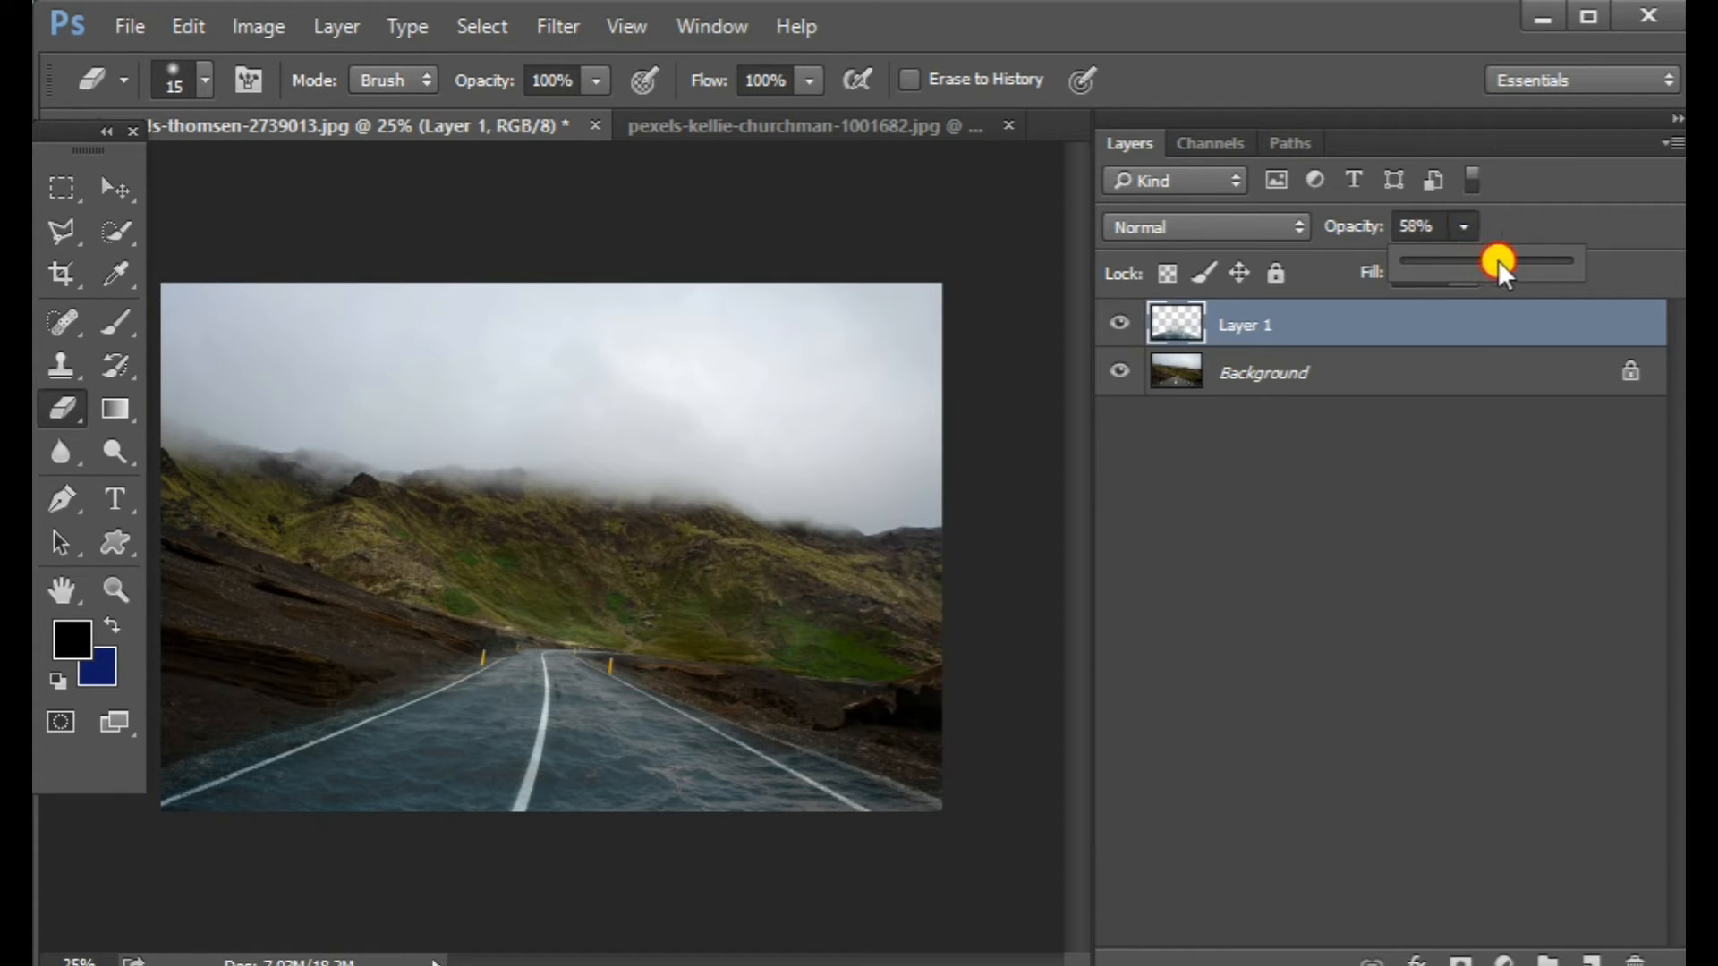
- Raise Layer 1 to 100%, erase stray water past the right road edge, then set 57% opacity
drag(1498, 260, 1655, 261)
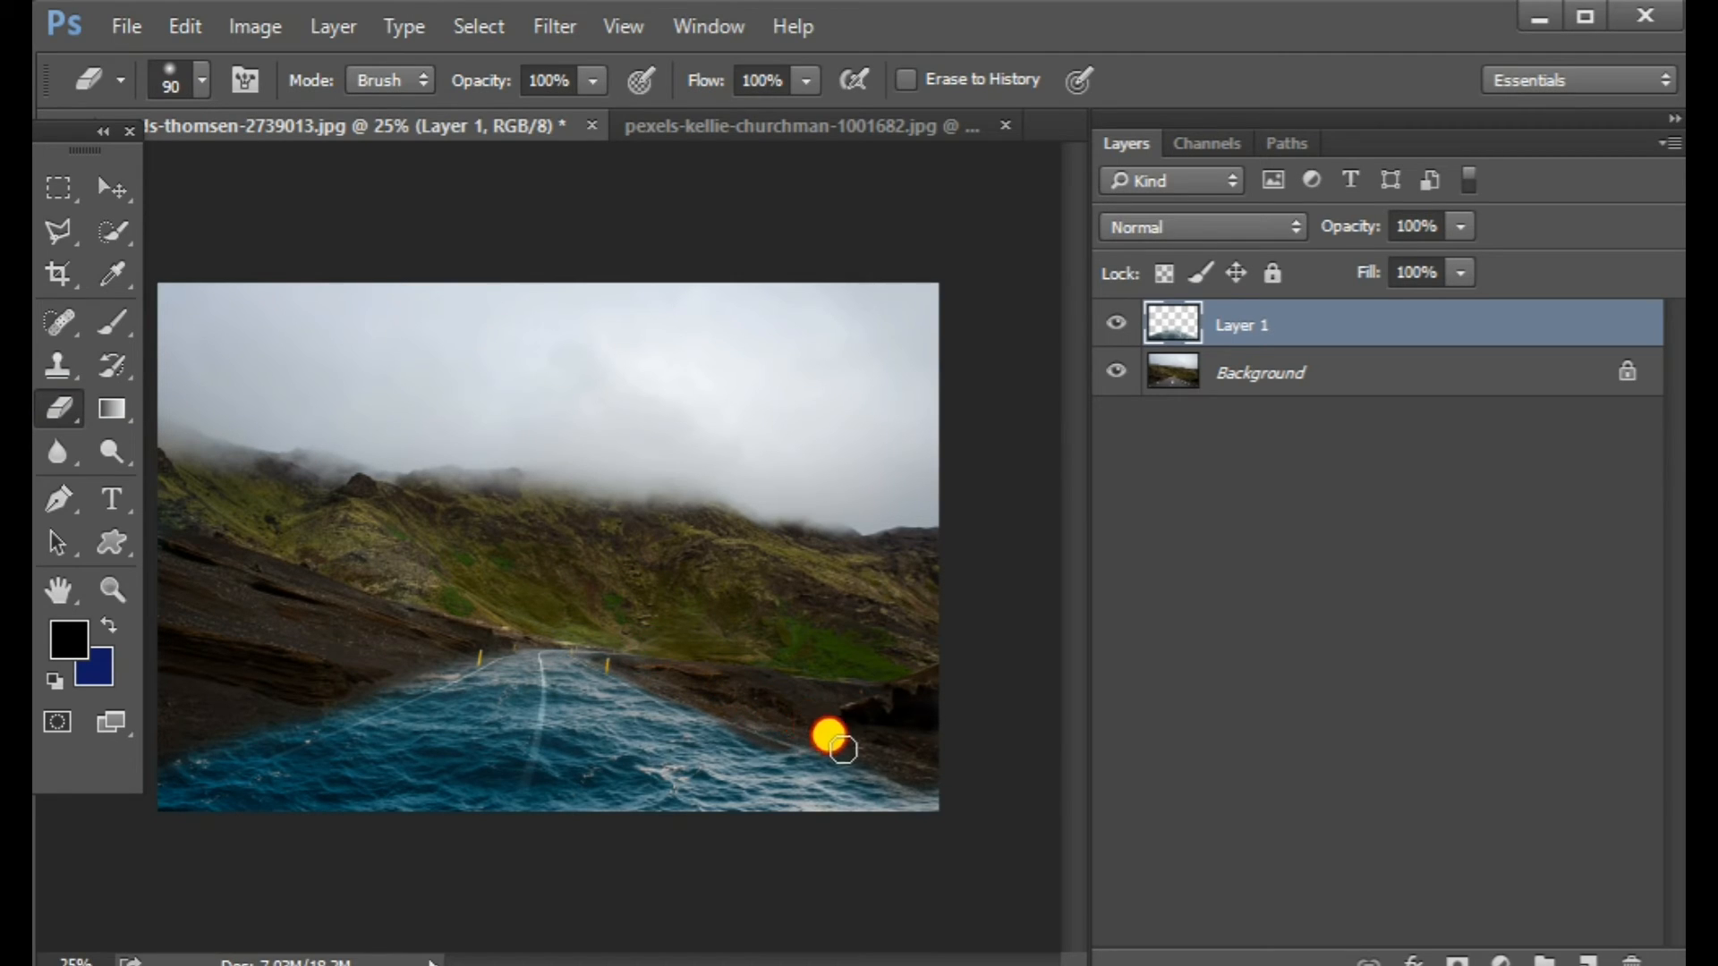
drag(840, 748, 850, 668)
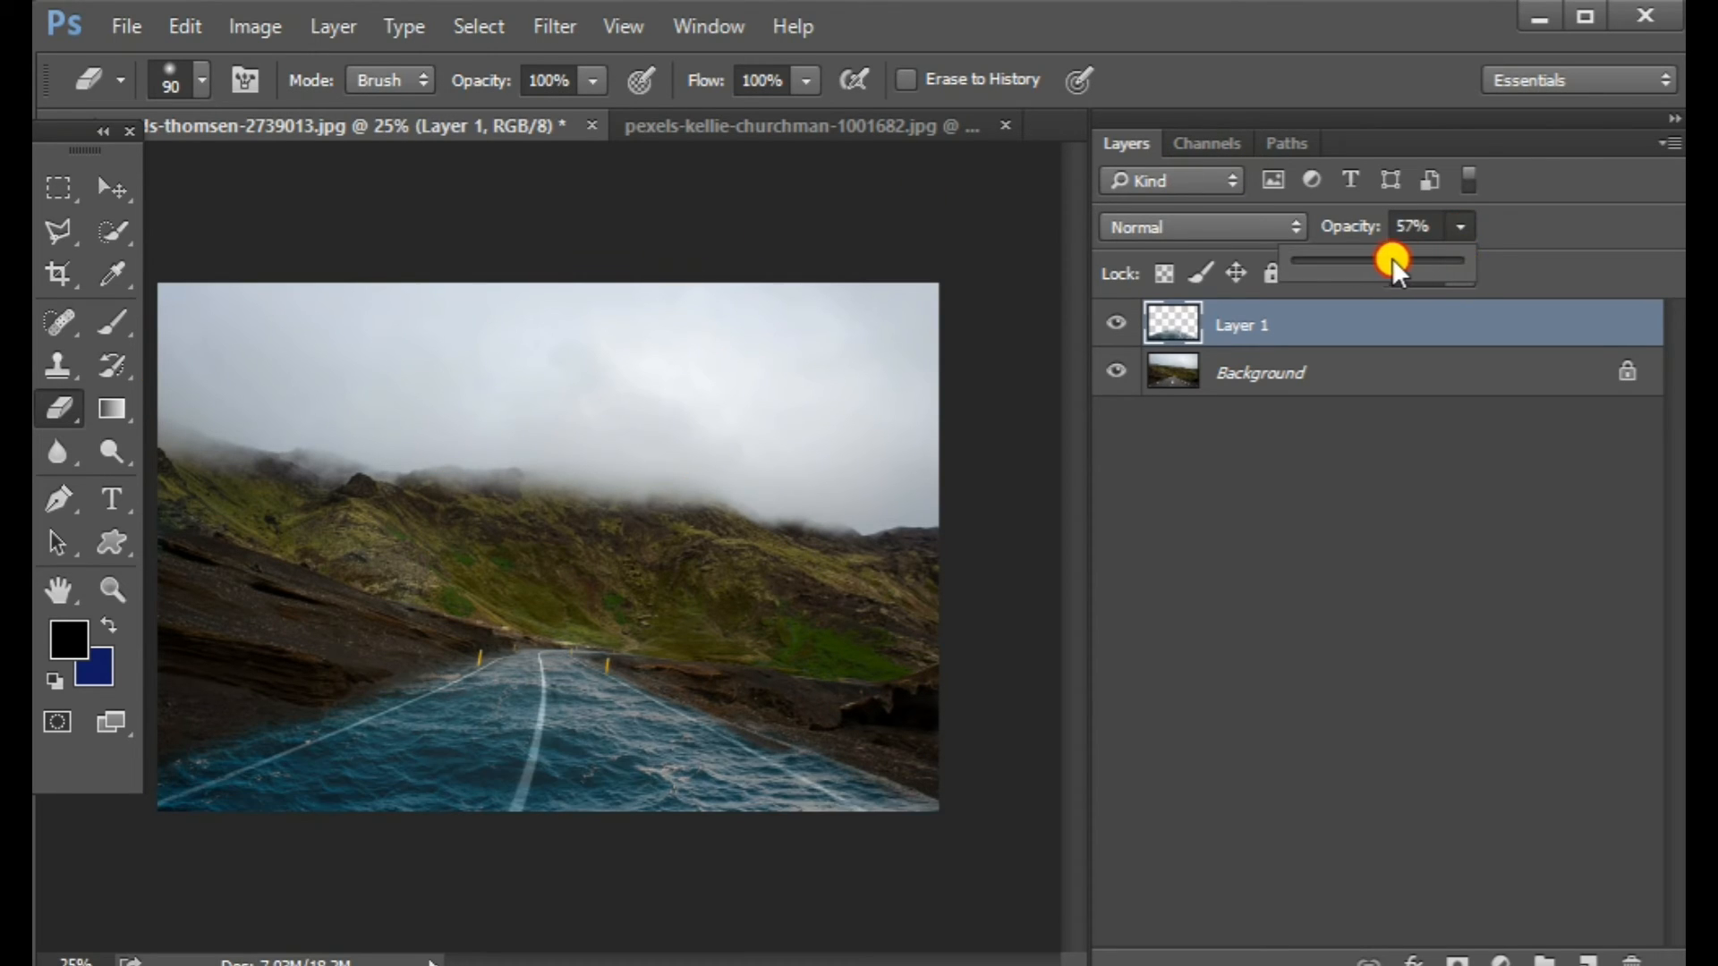
drag(1395, 259, 1386, 269)
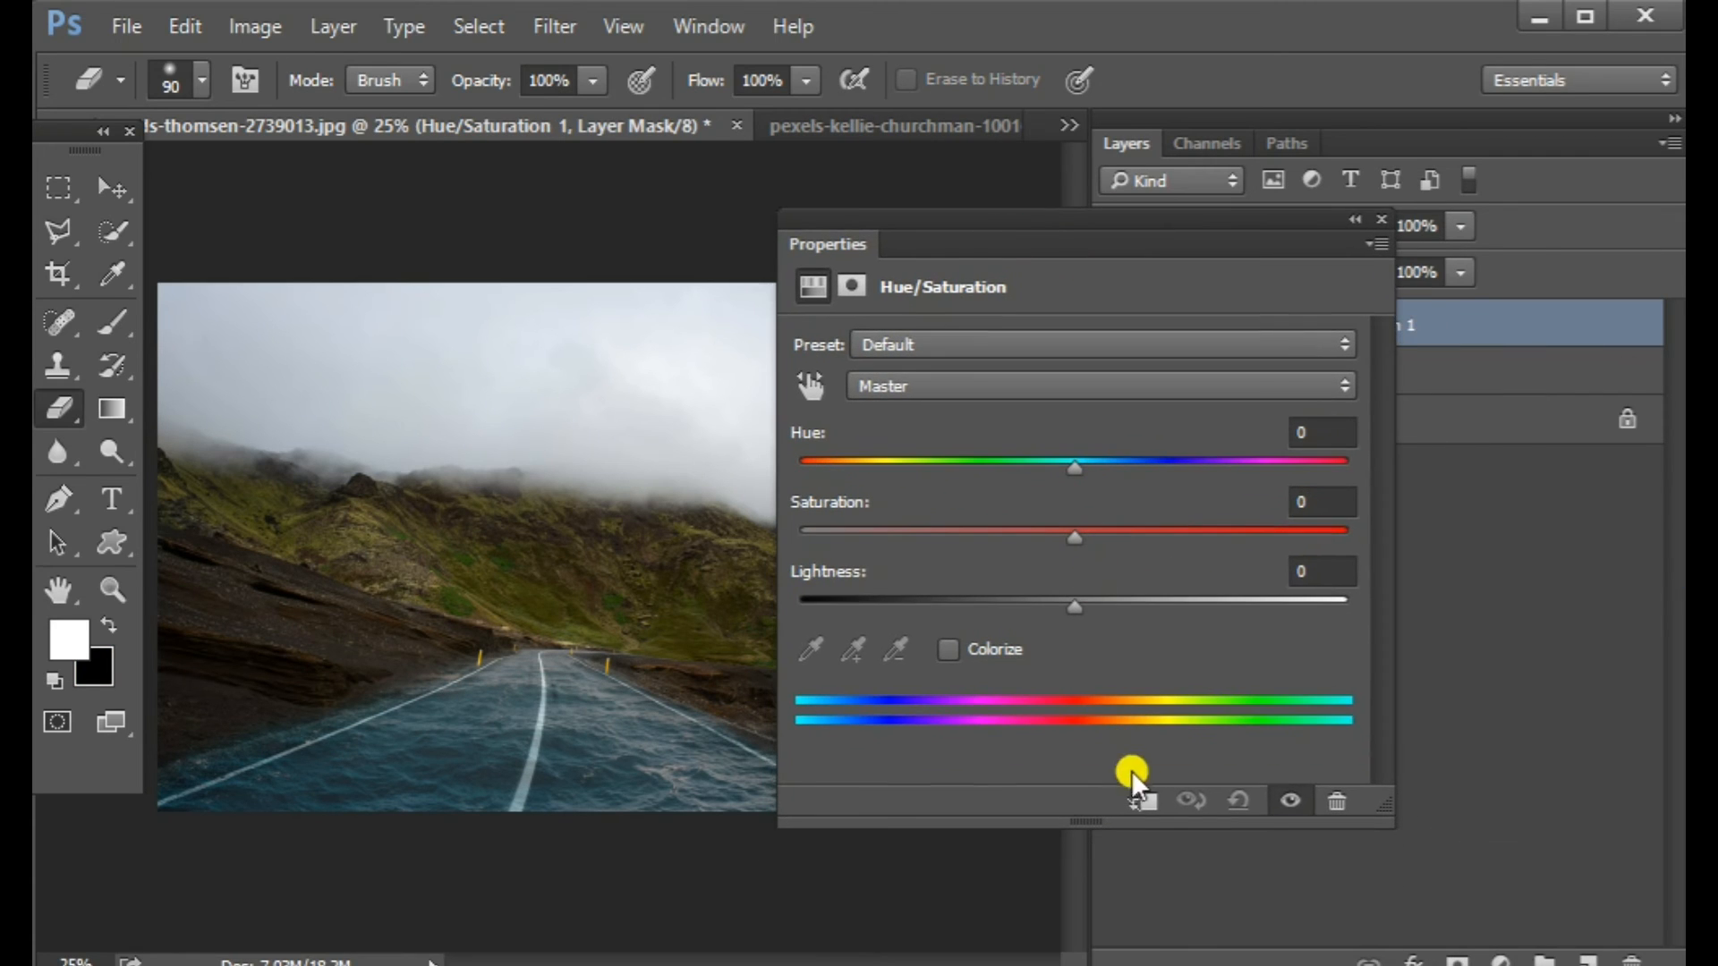
- Drag the Hue/Saturation Hue slider to about -22 to tint the water teal
drag(1074, 464, 1013, 460)
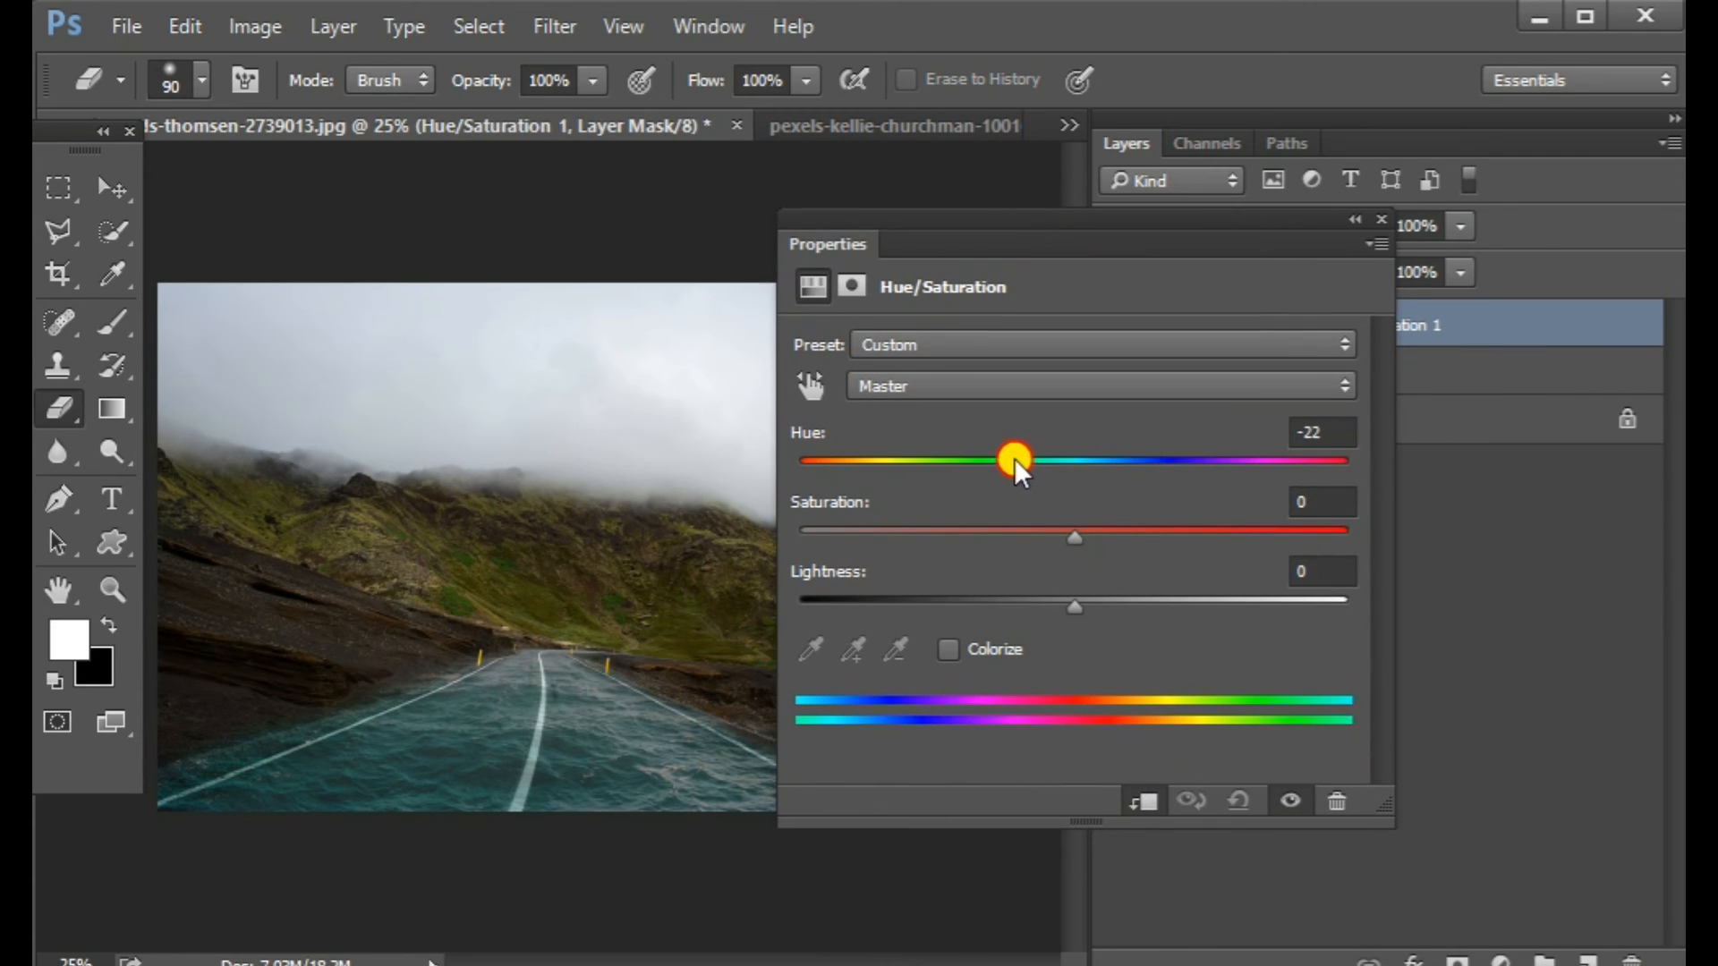
drag(1014, 460, 997, 460)
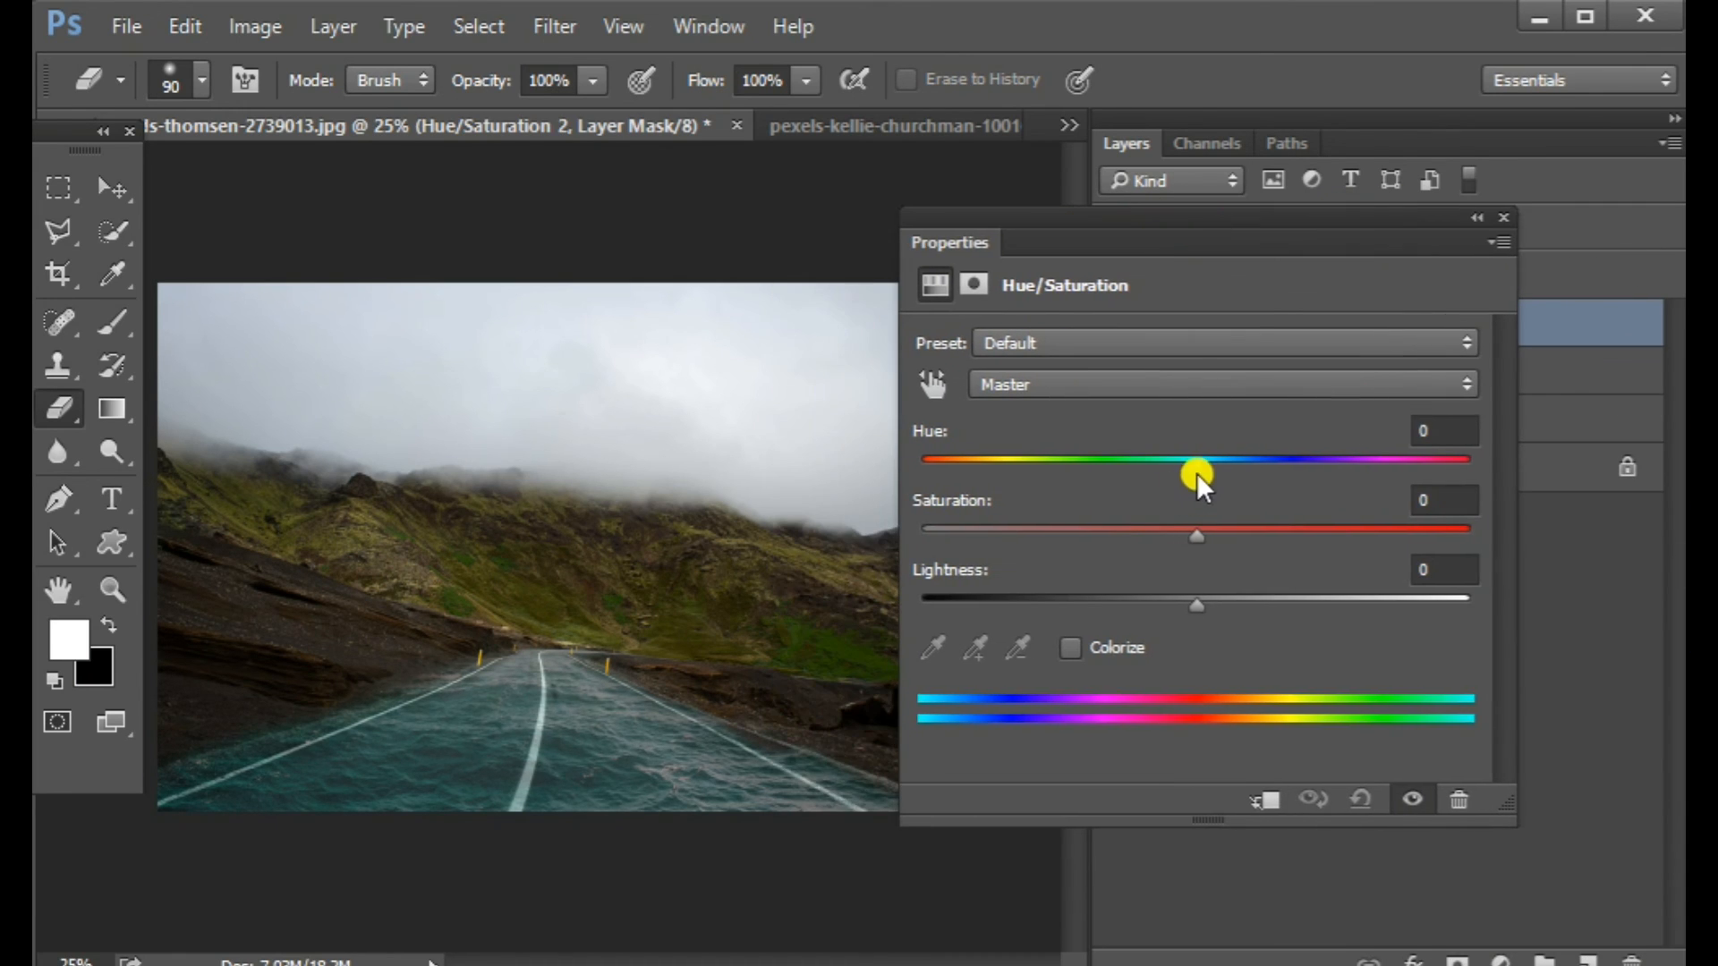
- Swing Hue/Saturation 2's Hue slider to preview colours, then settle it at +18
drag(1194, 459, 970, 460)
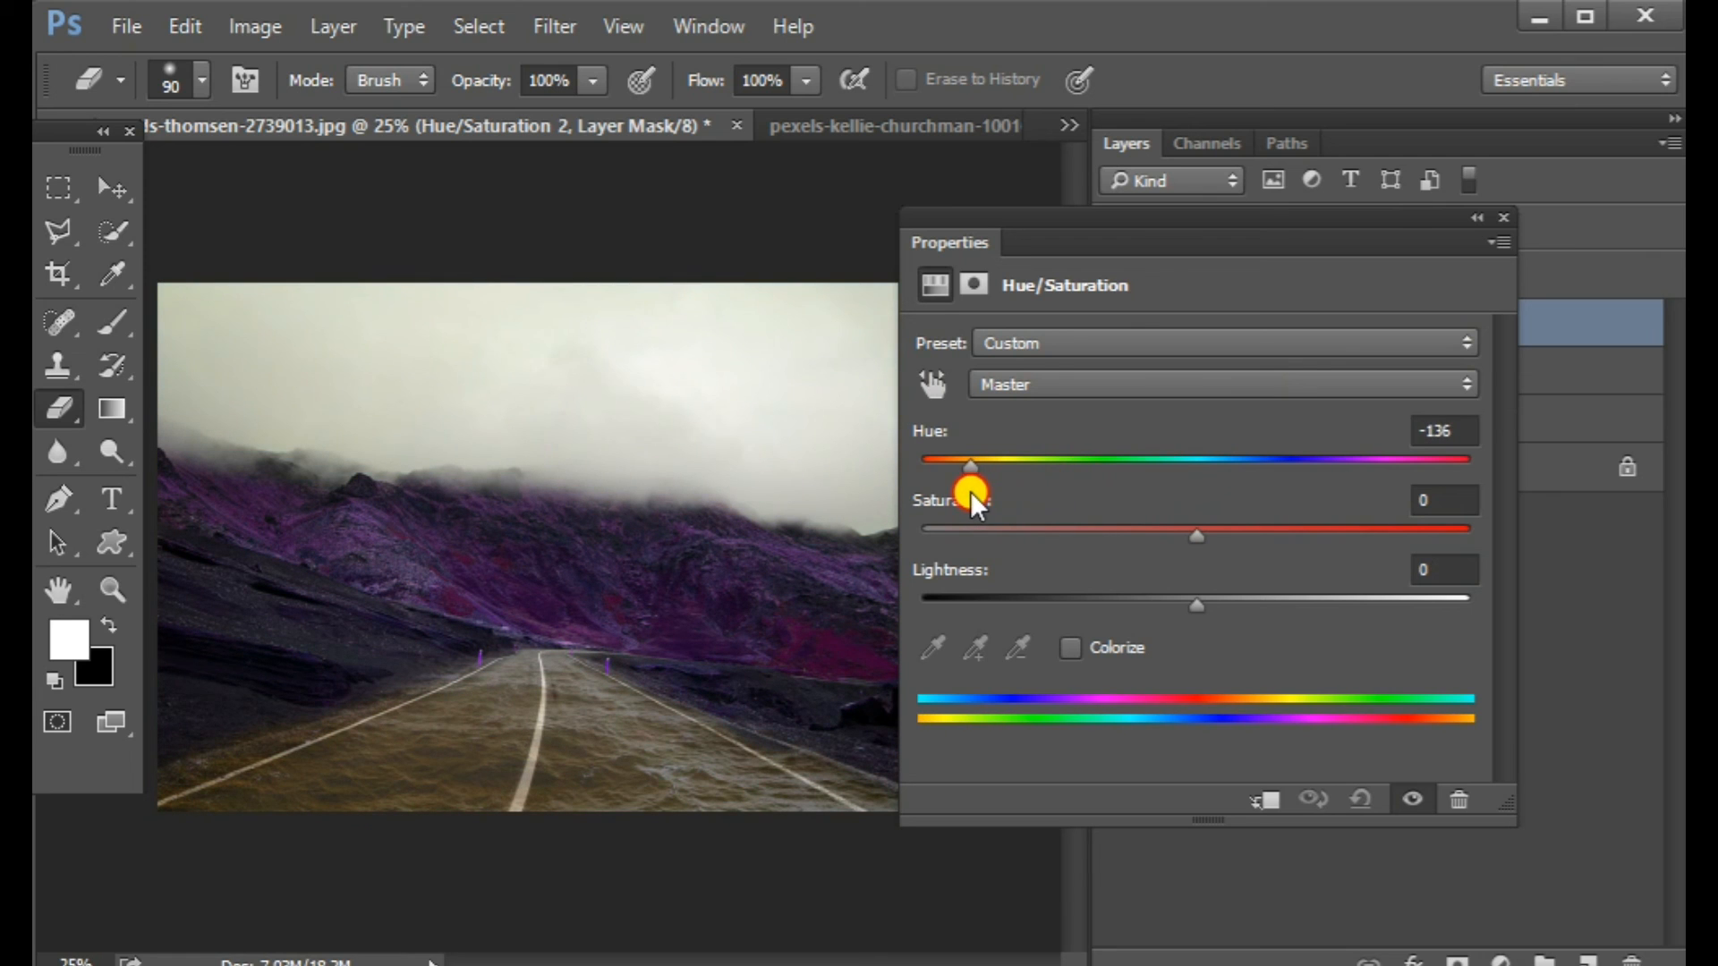
drag(971, 462, 1197, 462)
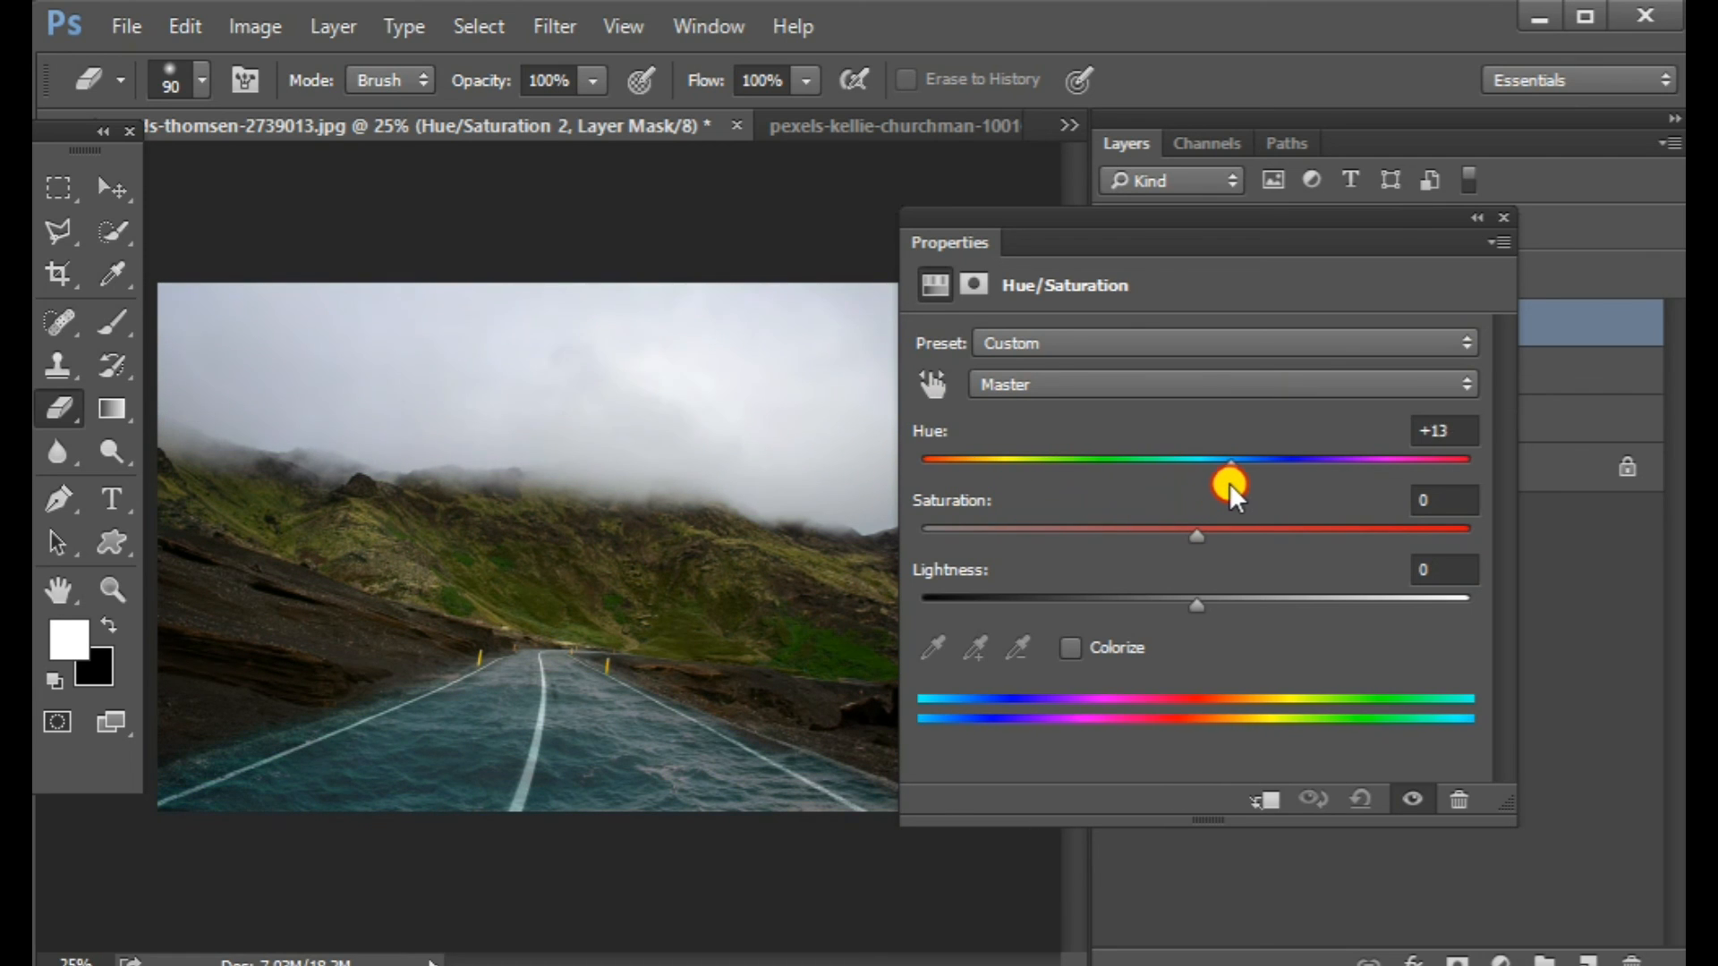
drag(1231, 484, 1249, 484)
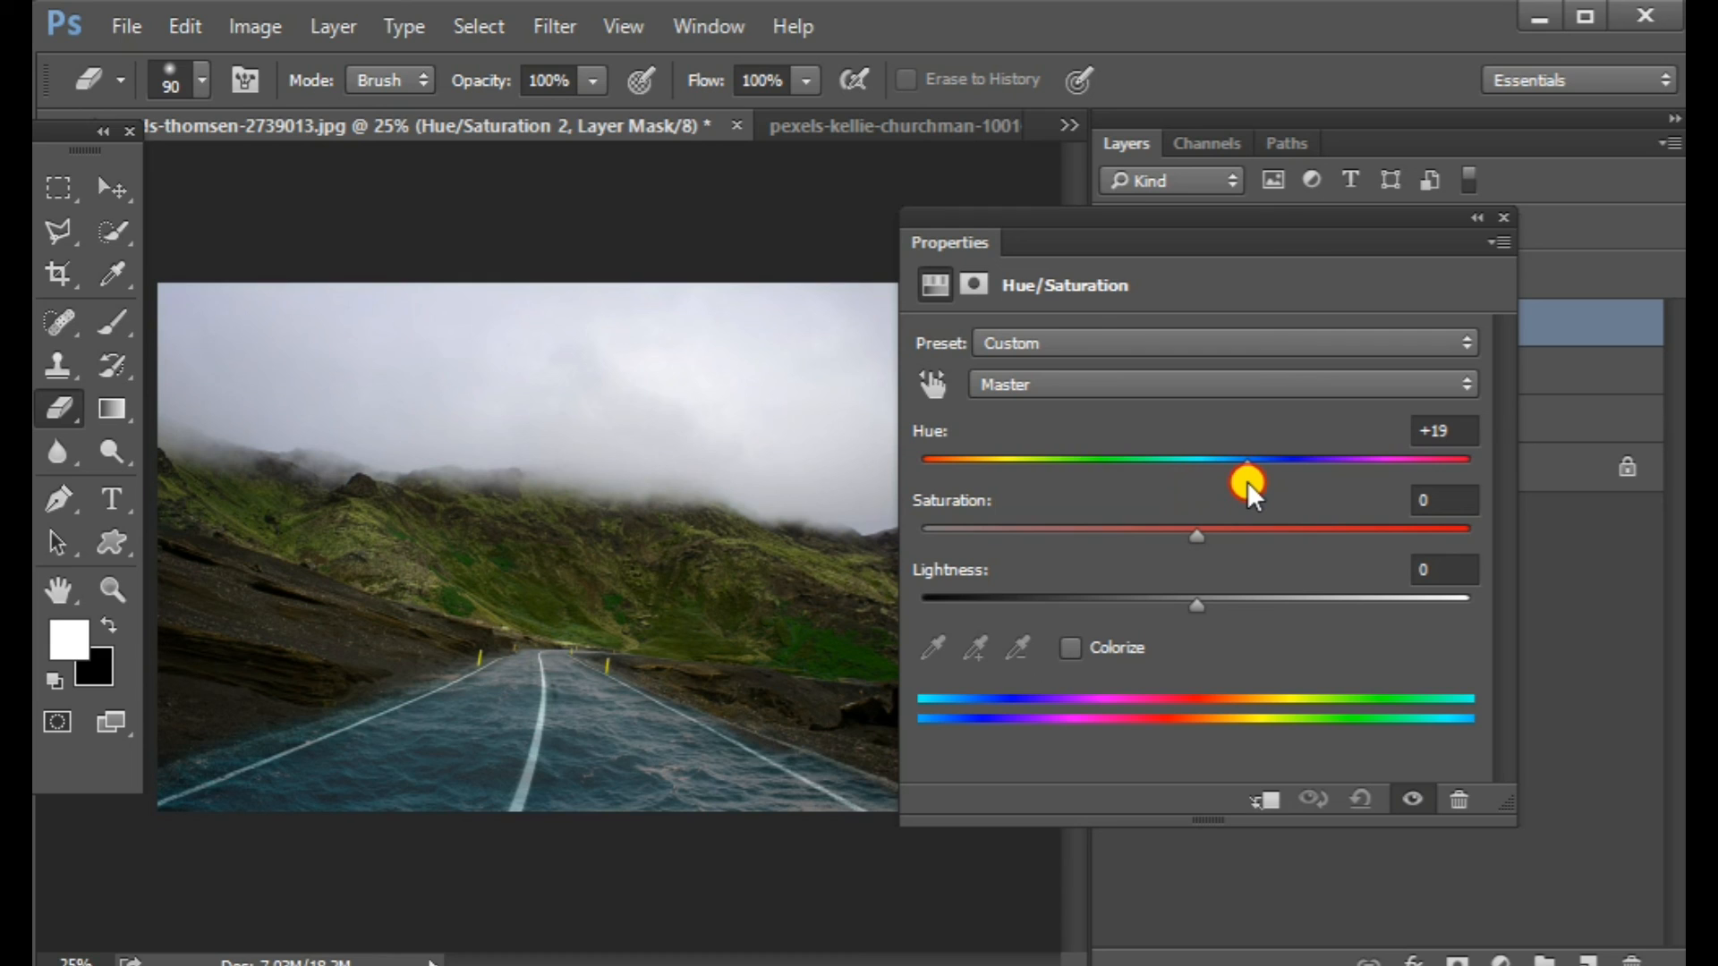
drag(1252, 481, 1249, 481)
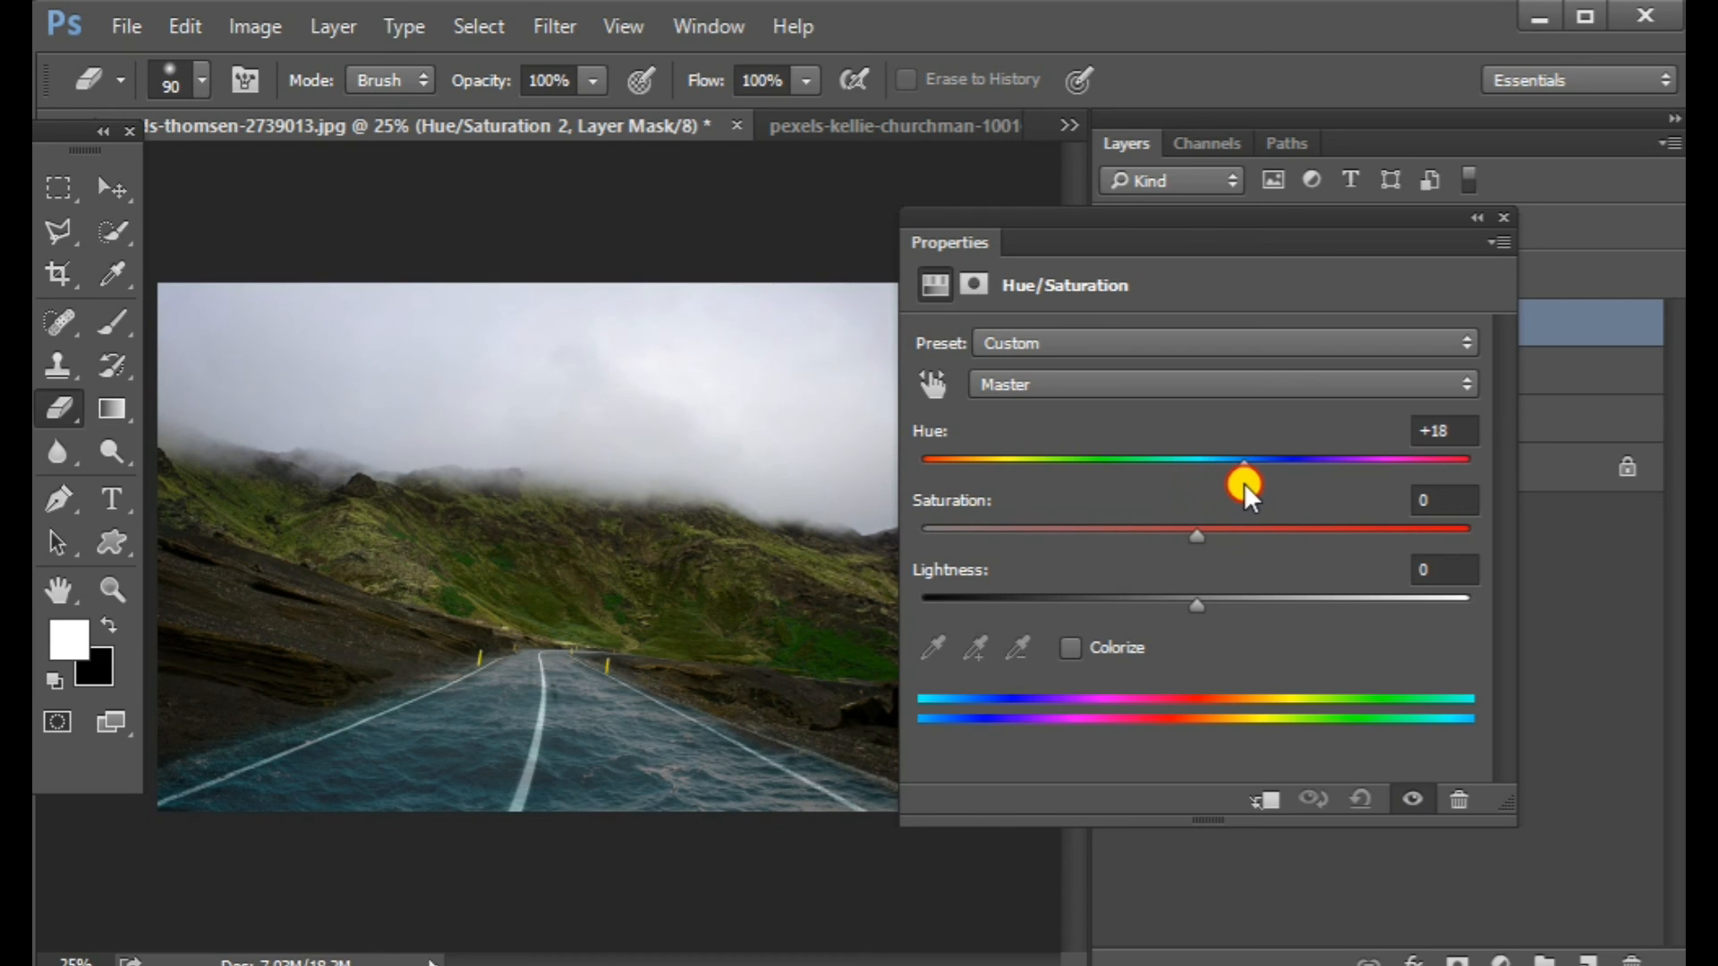